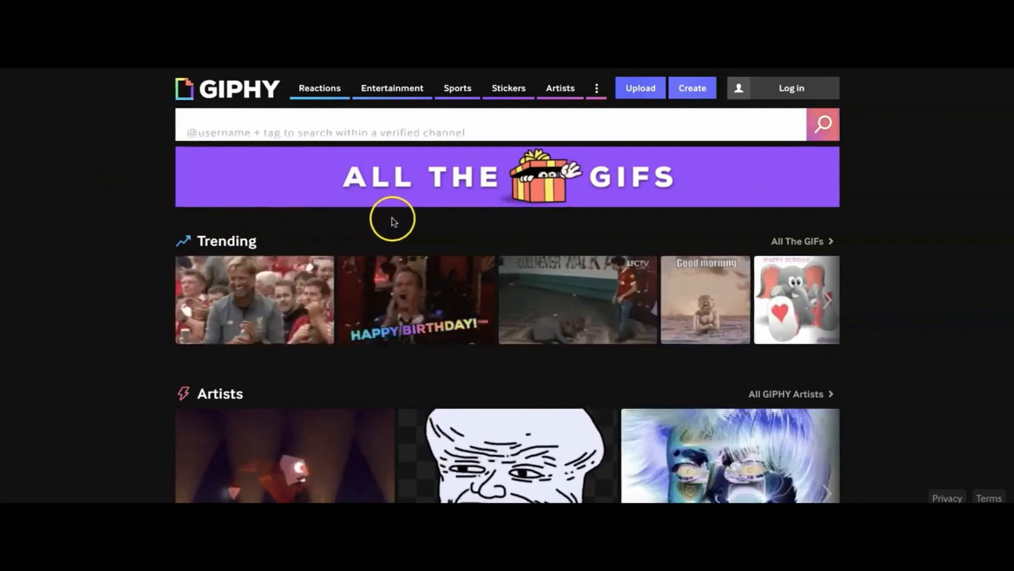
pyautogui.moveTo(561, 226)
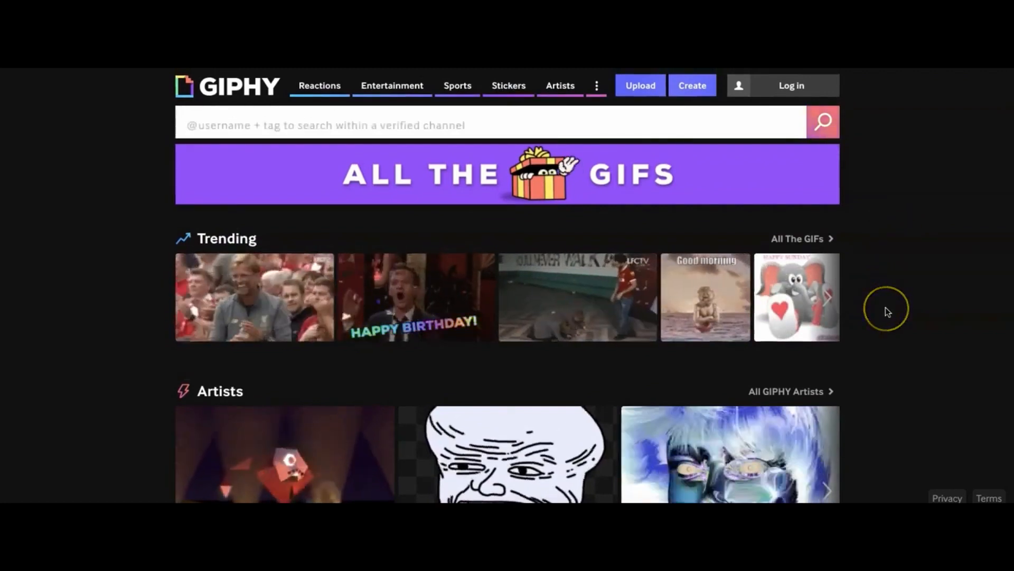
# Browse down through the GIPHY page before searching.
pyautogui.scroll(-3)
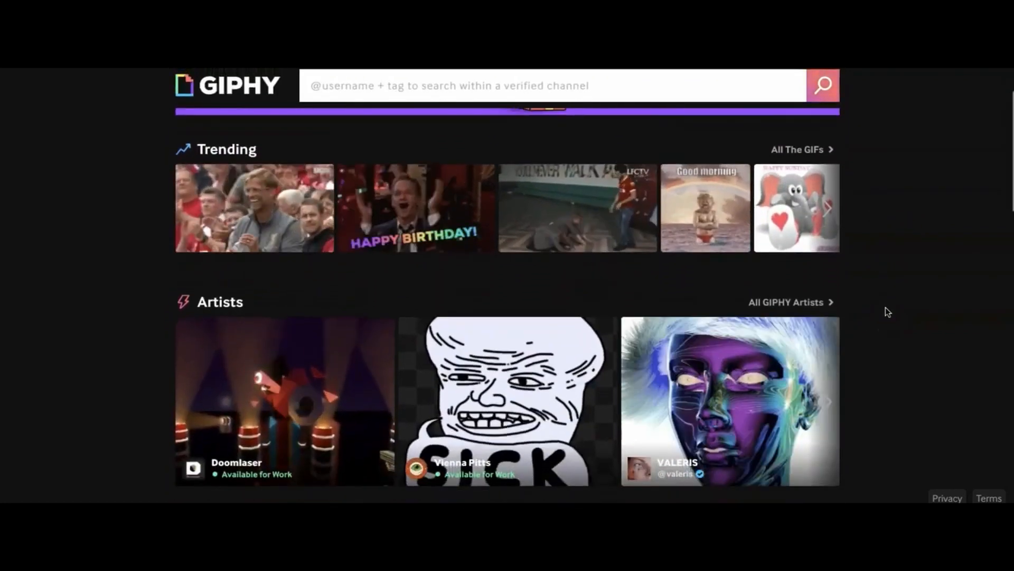
pyautogui.scroll(-3)
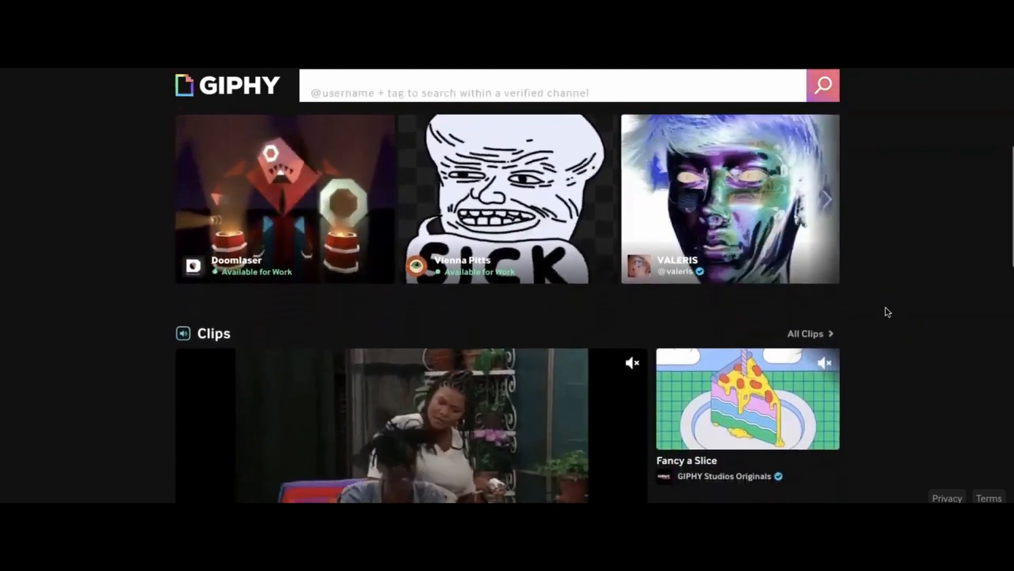
pyautogui.scroll(-3)
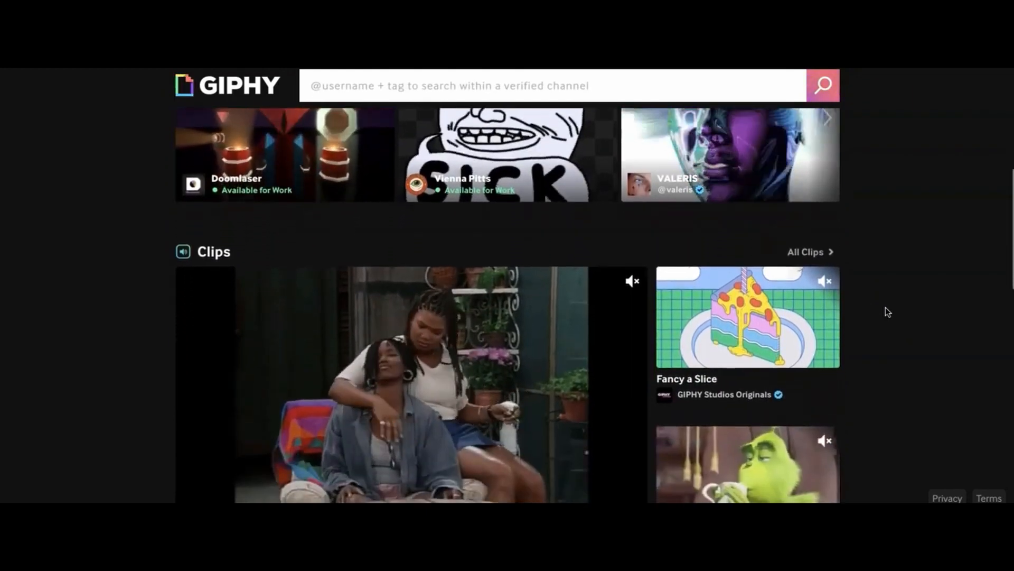
pyautogui.scroll(-3)
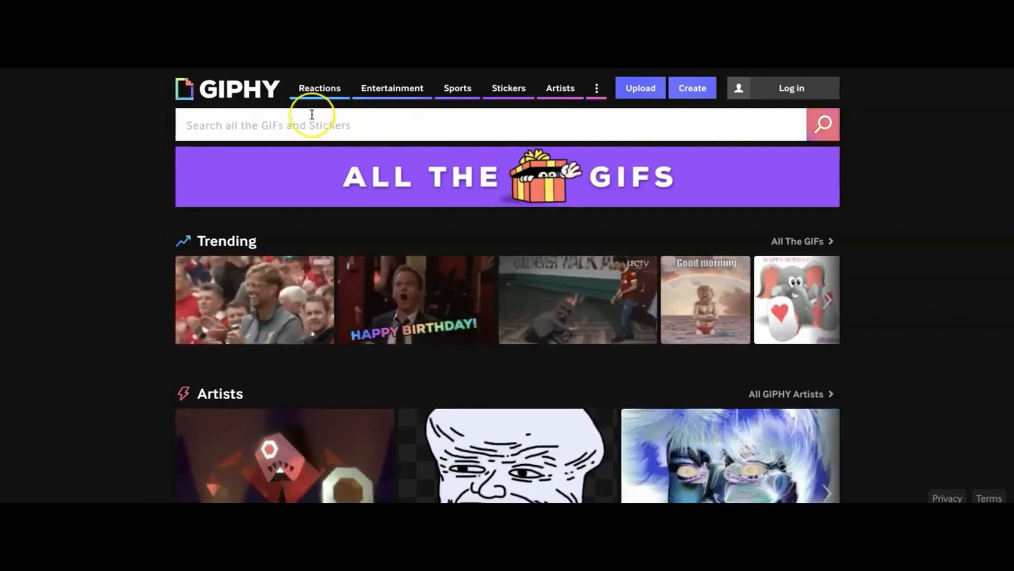
pyautogui.scroll(-3)
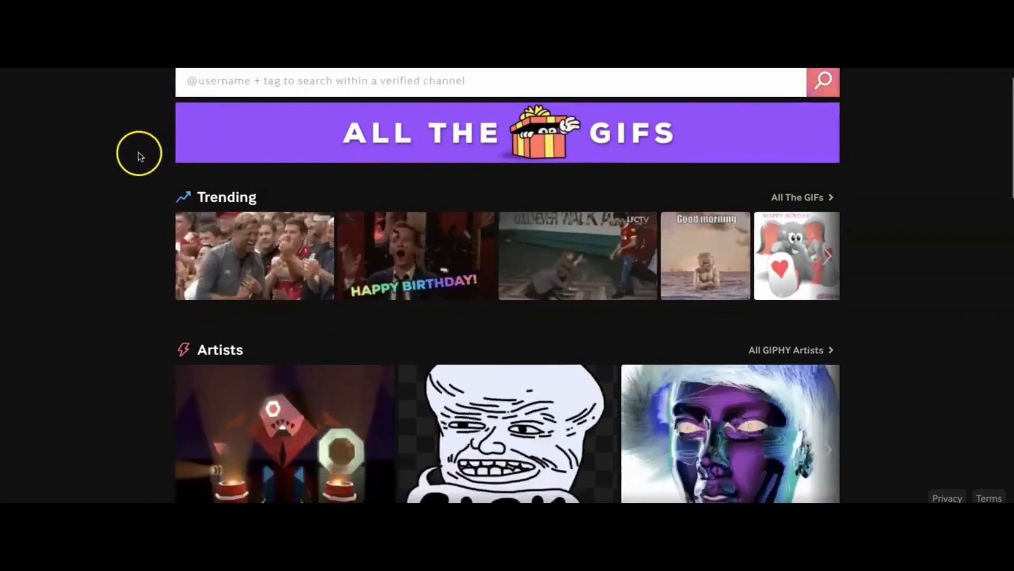
pyautogui.scroll(-3)
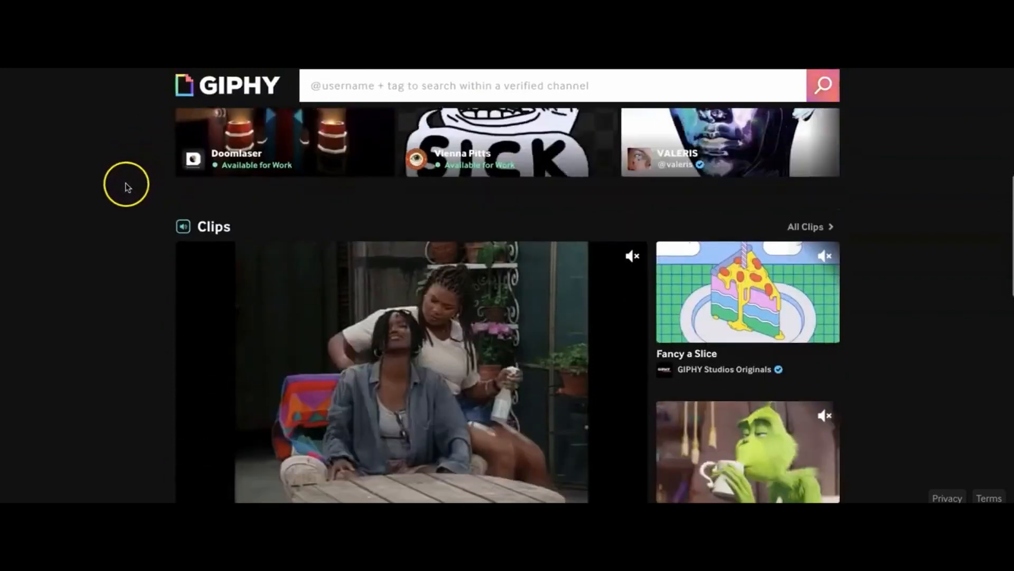
pyautogui.scroll(-3)
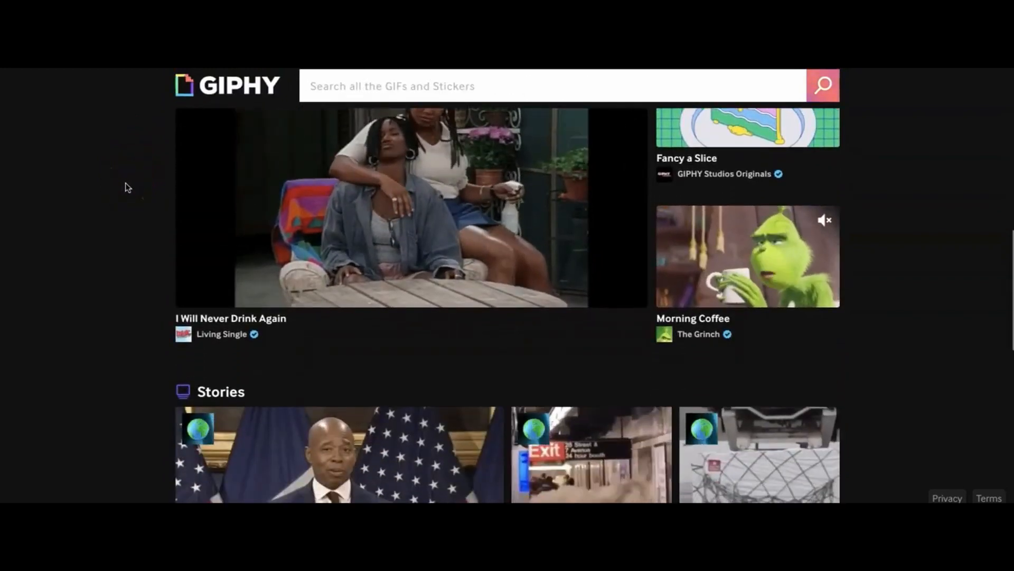
pyautogui.scroll(-3)
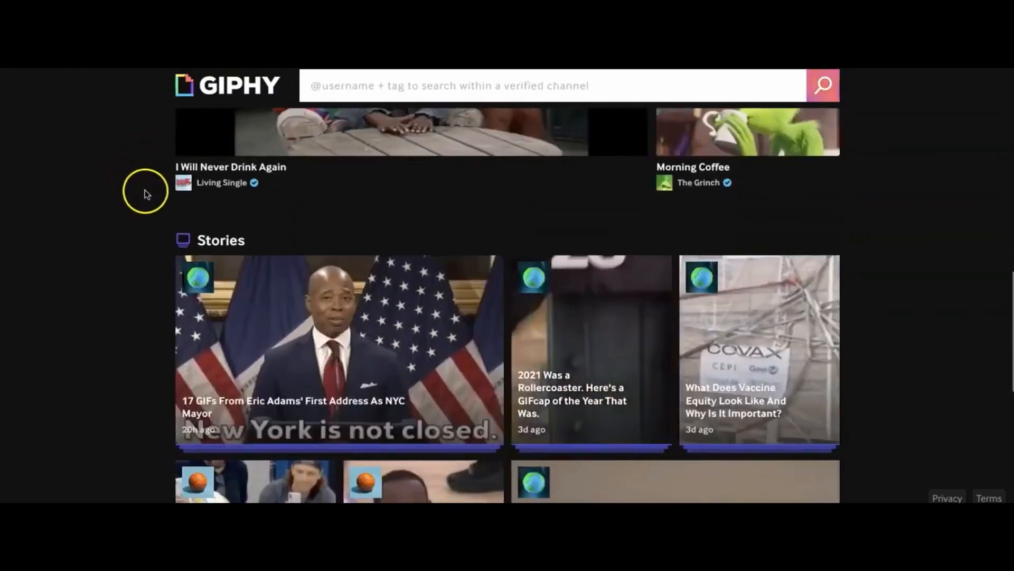
pyautogui.scroll(-3)
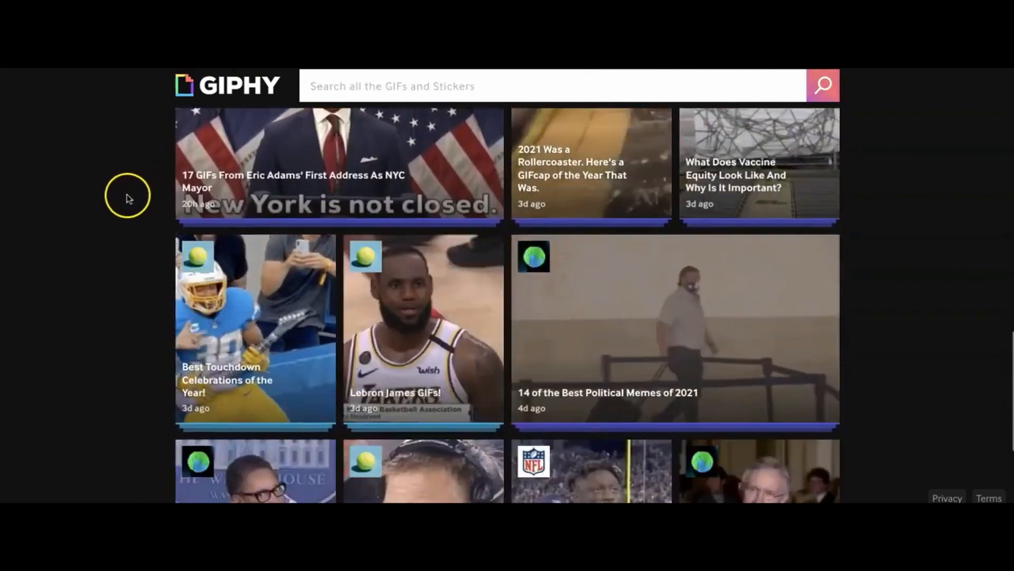
pyautogui.scroll(-3)
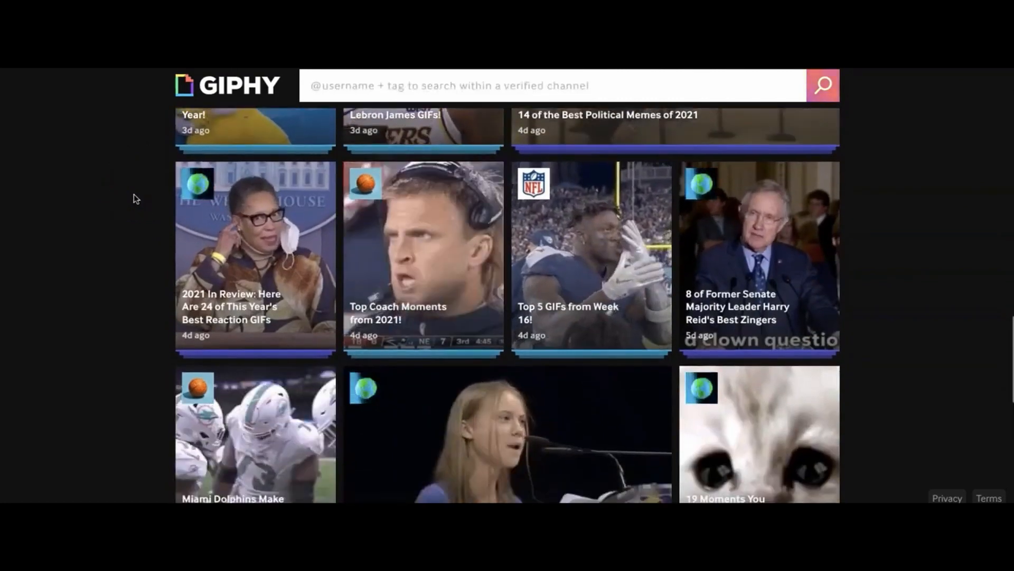
# Search GIPHY for 'facebook like count' and browse the matching GIF results.
pyautogui.write('faceboo')
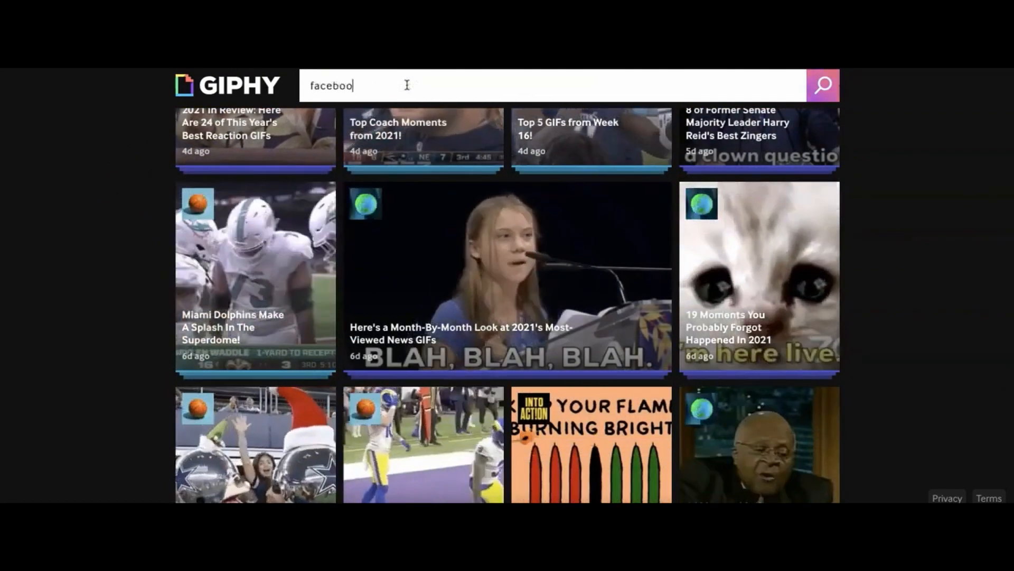
pyautogui.write('facebook like count')
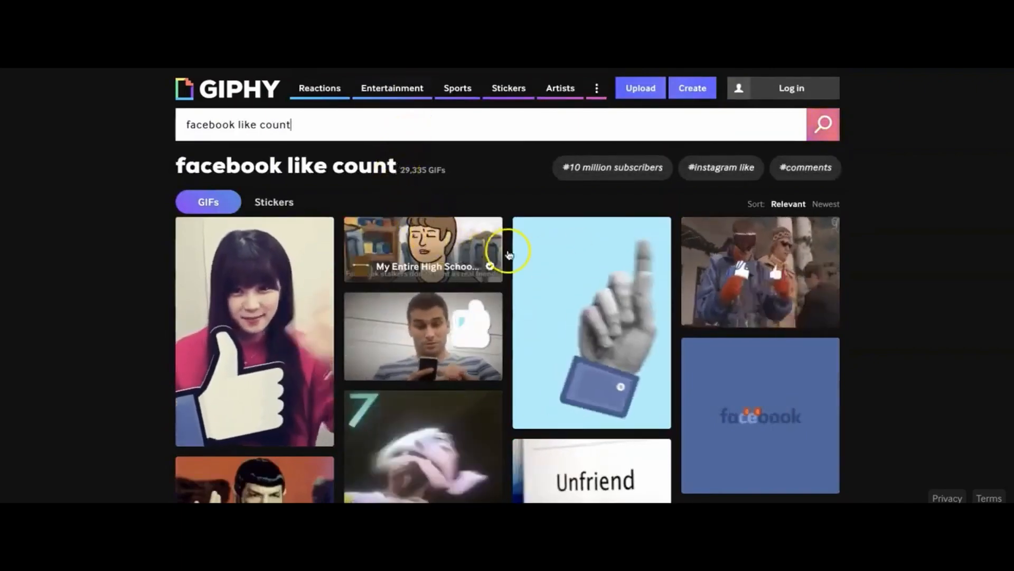
pyautogui.scroll(-3)
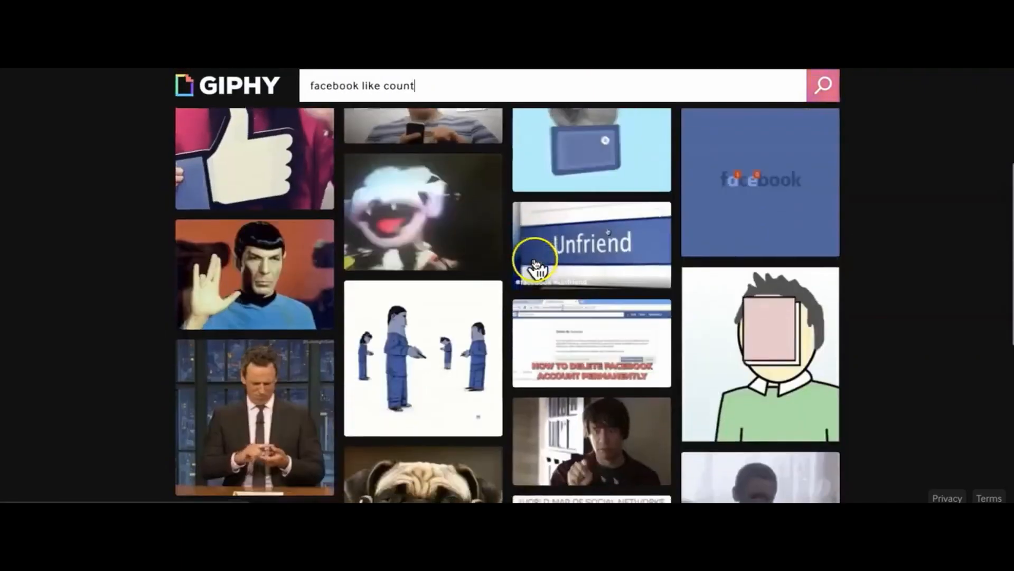
pyautogui.scroll(-3)
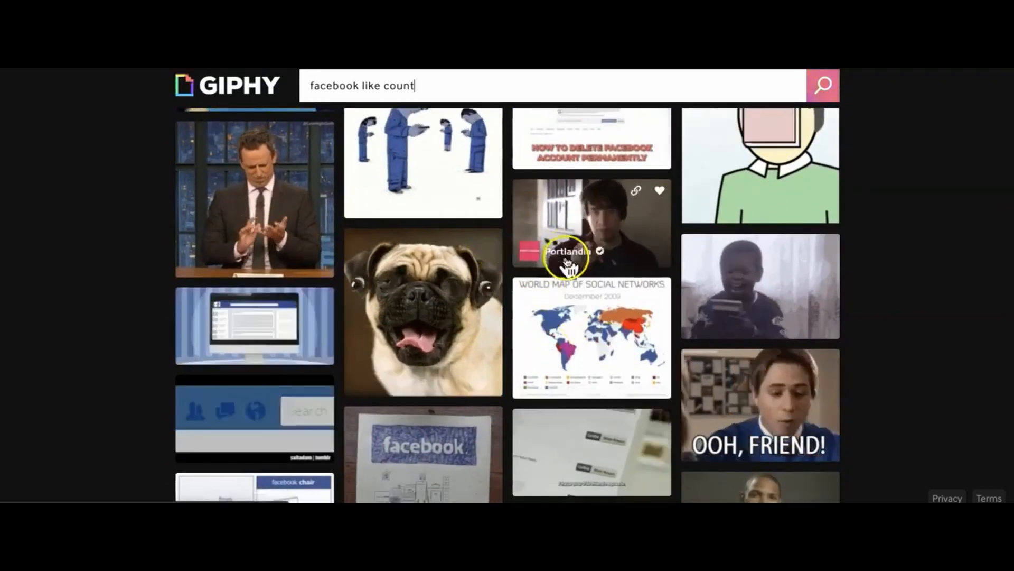
pyautogui.scroll(-3)
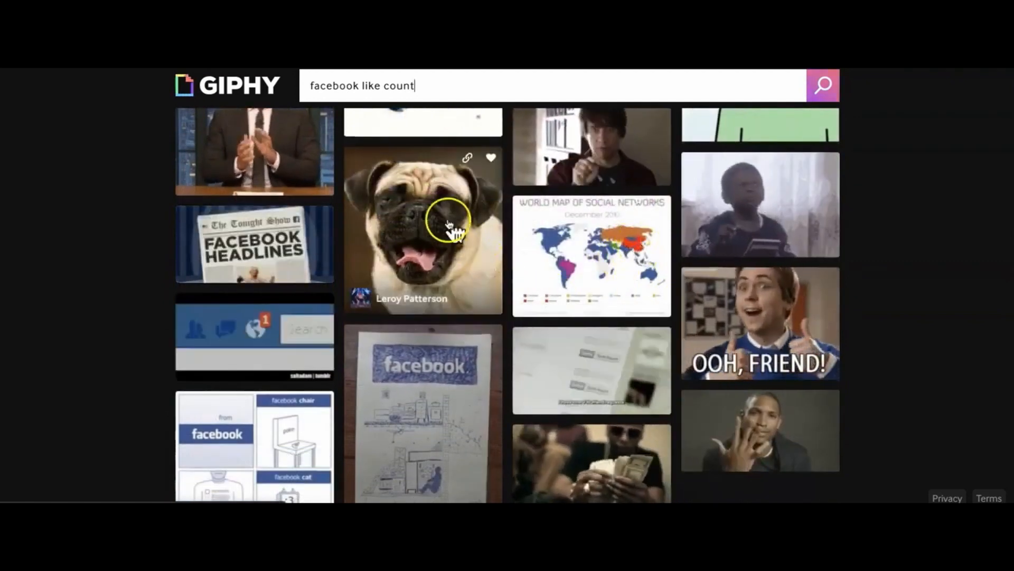
# Bring up the save options for the pug GIF in the search results.
pyautogui.rightClick(446, 226)
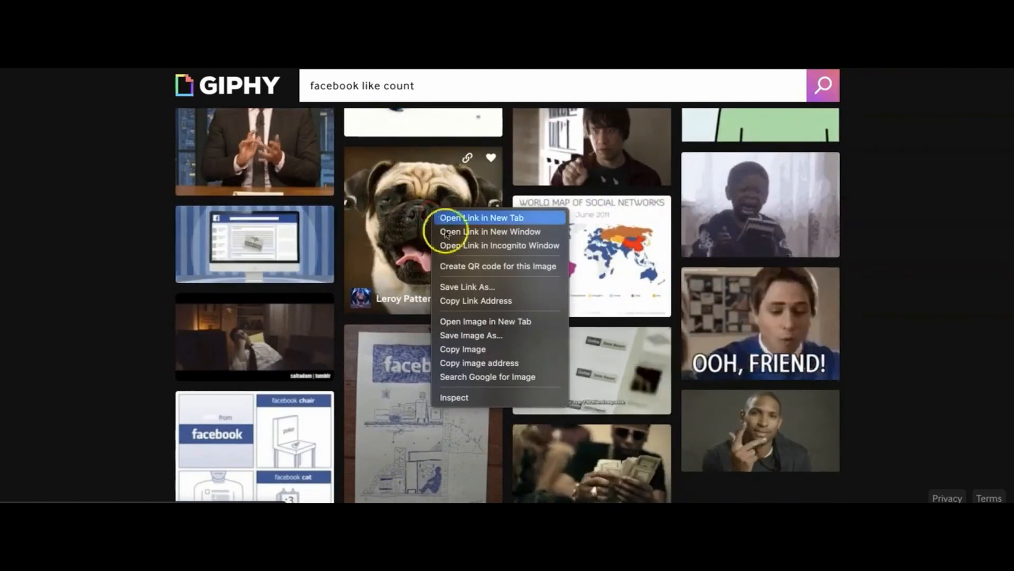
pyautogui.moveTo(472, 335)
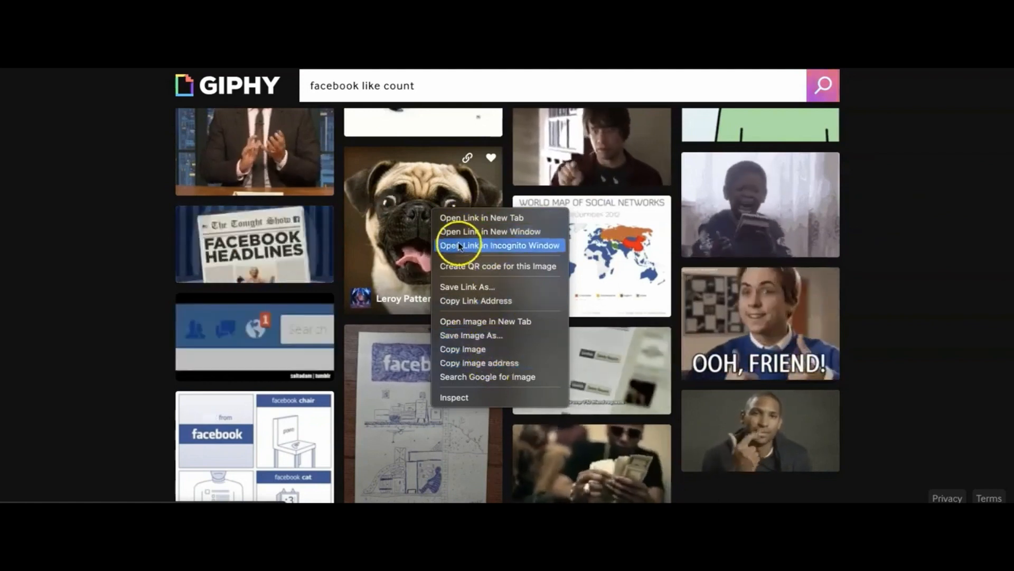
pyautogui.moveTo(476, 335)
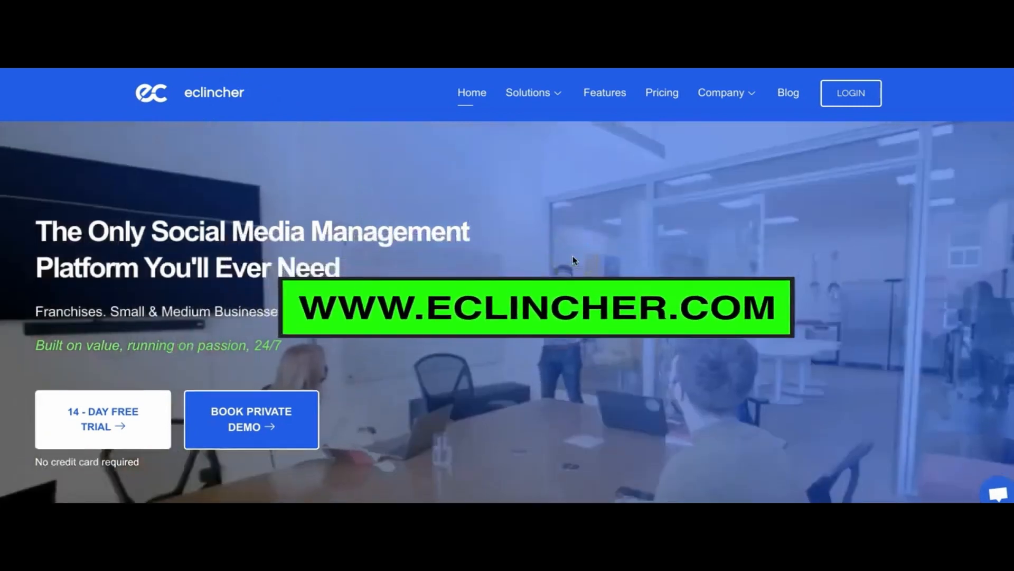
# Scroll the eclincher homepage past testimonials to the Why eclincher ROI comparison chart.
pyautogui.scroll(-3)
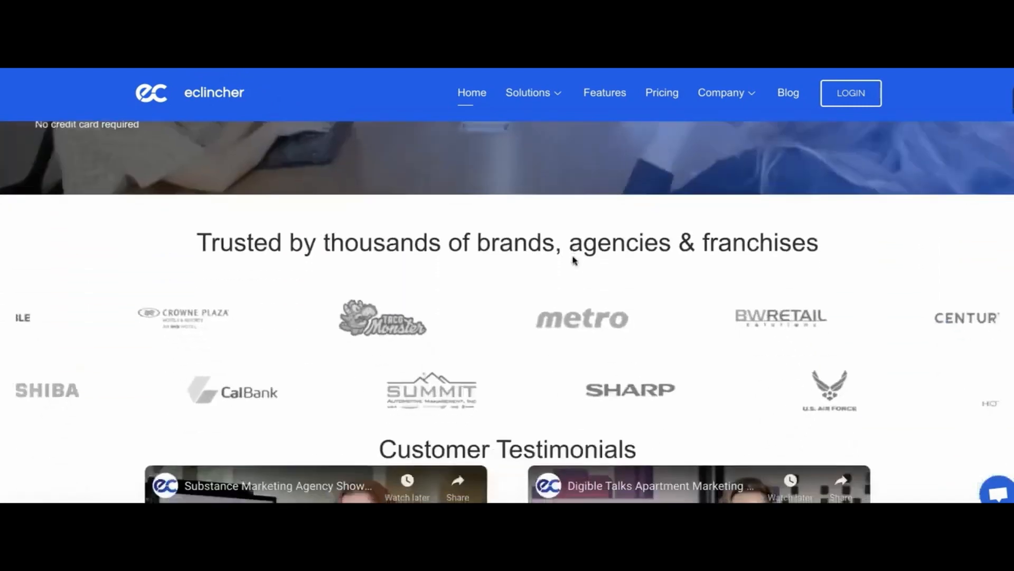
pyautogui.scroll(-3)
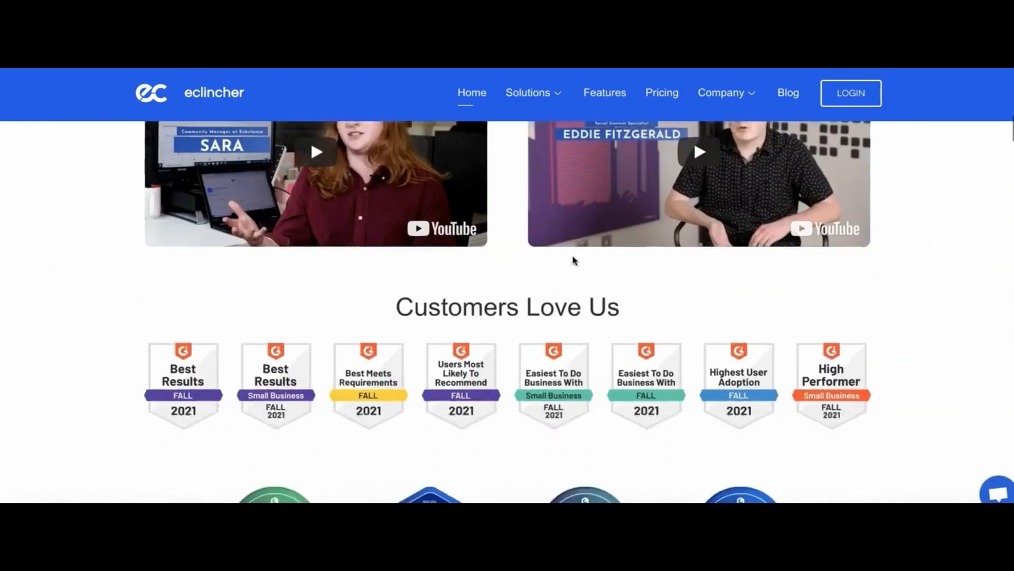
pyautogui.scroll(-3)
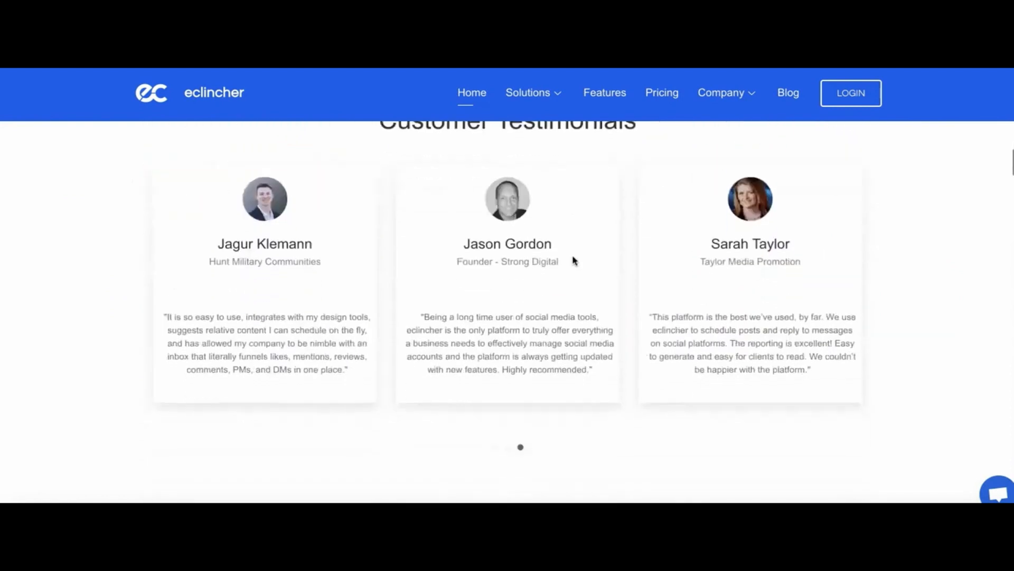
pyautogui.scroll(-3)
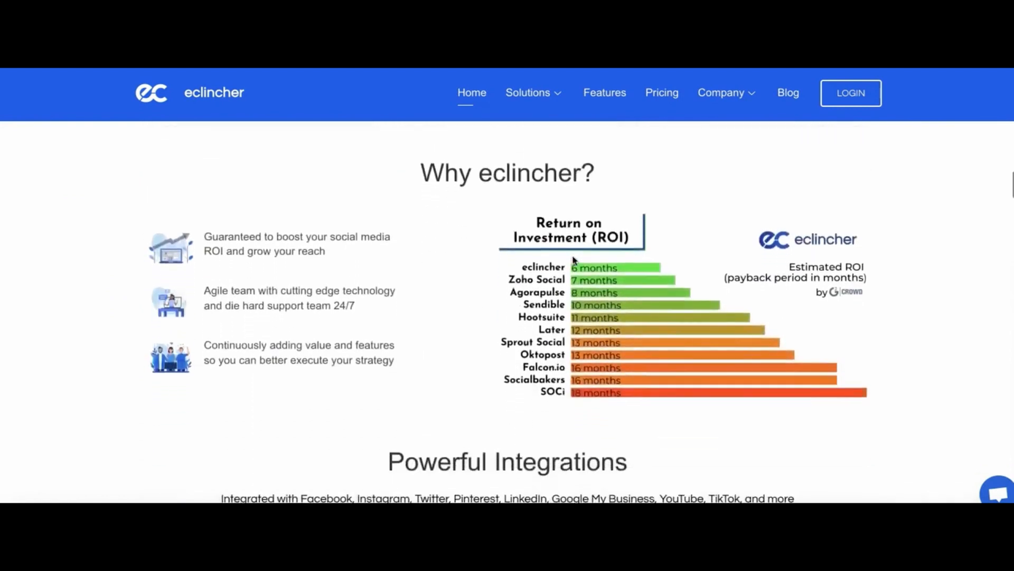
pyautogui.scroll(-3)
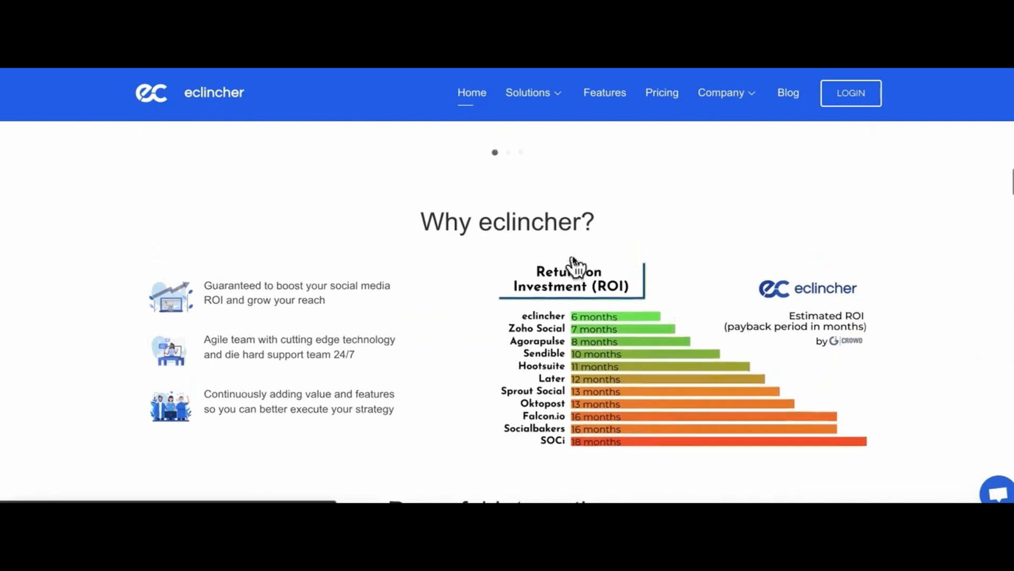
pyautogui.scroll(-3)
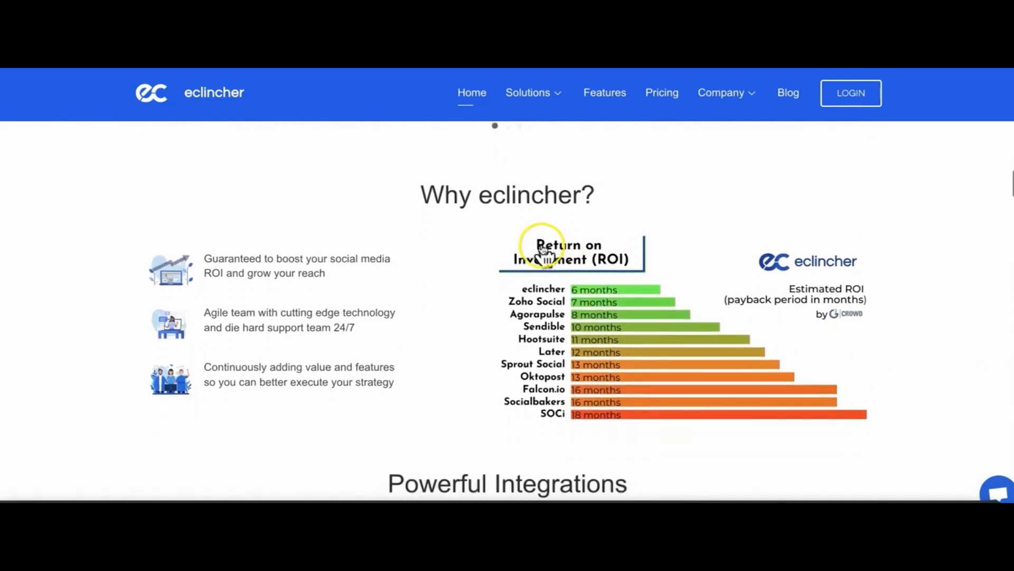
pyautogui.scroll(-3)
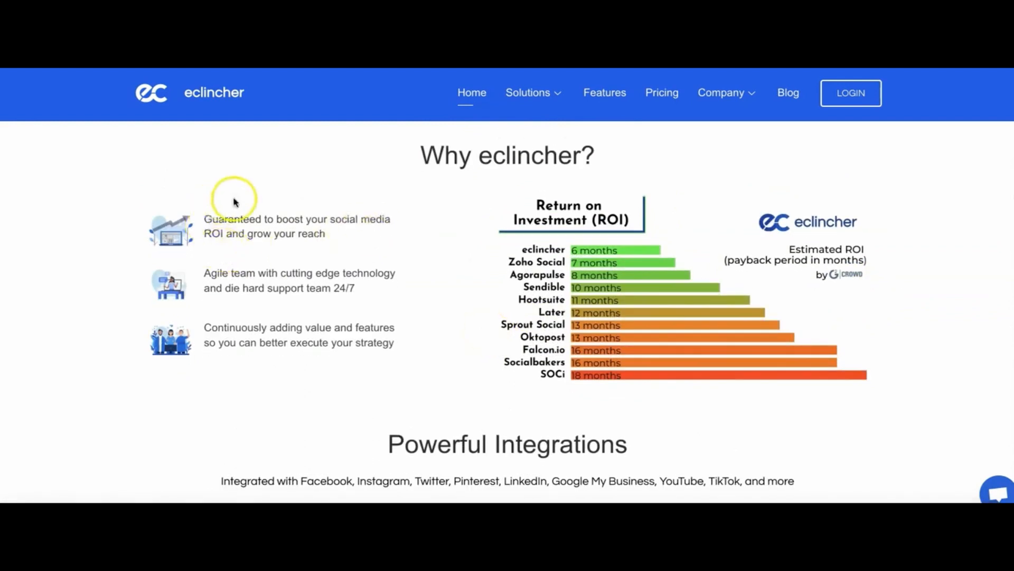
pyautogui.moveTo(393, 229)
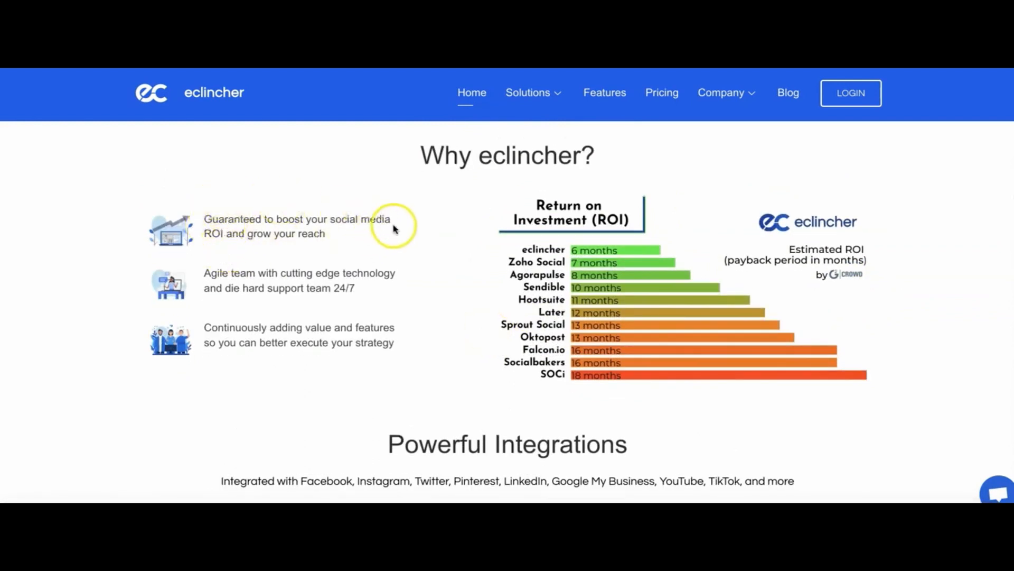
pyautogui.scroll(-3)
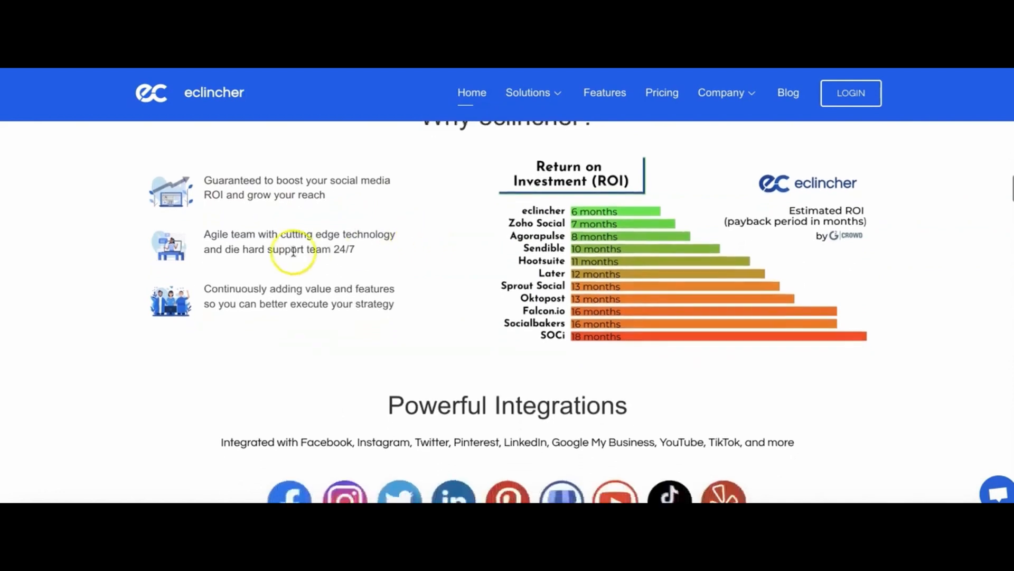
pyautogui.moveTo(285, 236)
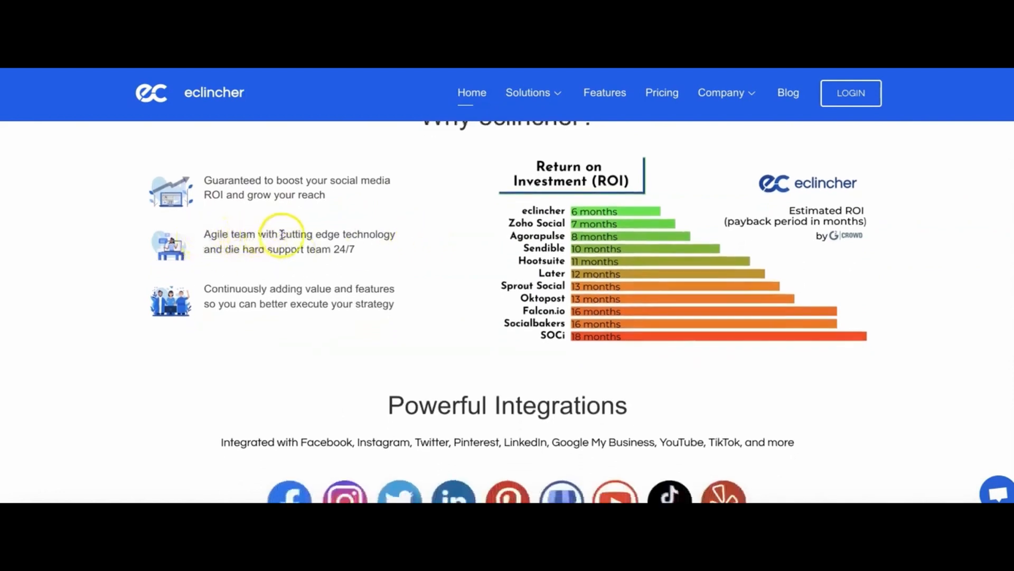
pyautogui.moveTo(174, 253)
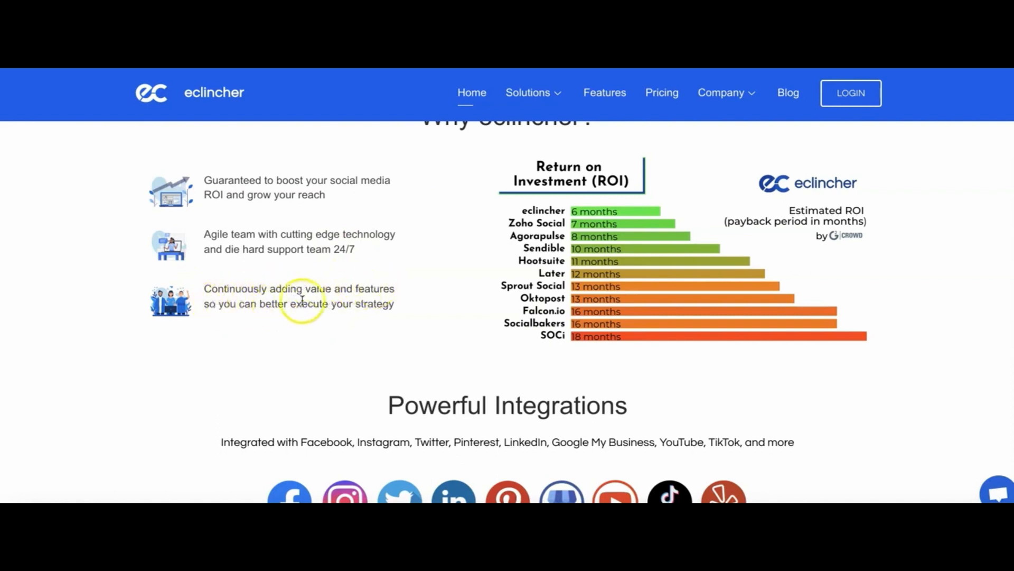
# Scroll on past Powerful Integrations and Featured In to the Latest Blogs section.
pyautogui.scroll(-3)
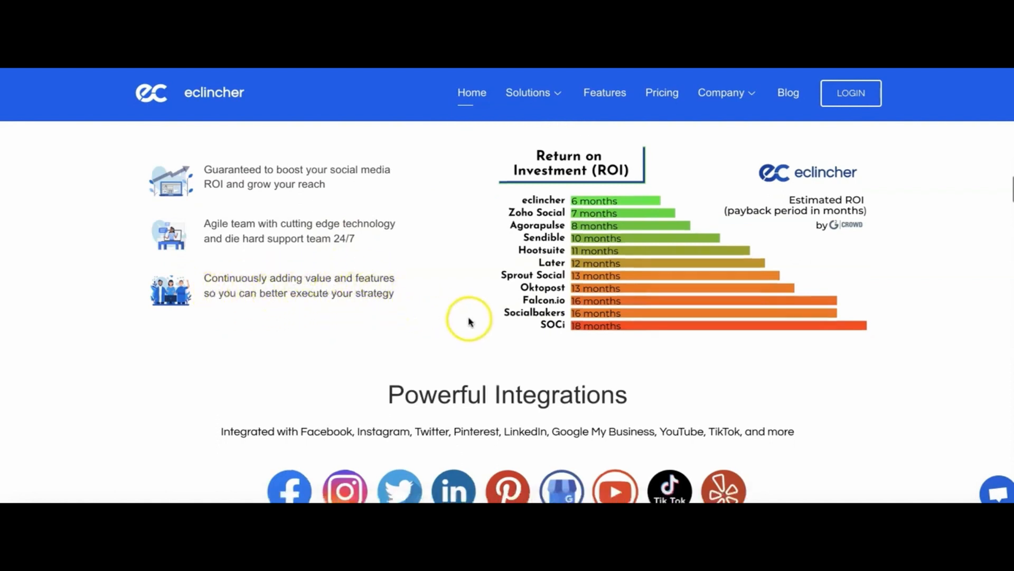
pyautogui.scroll(-3)
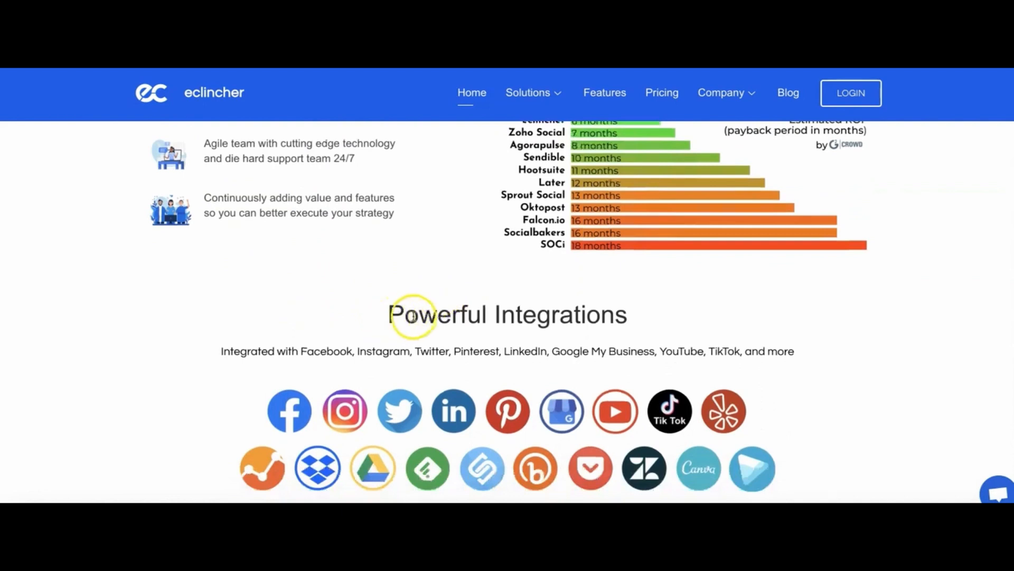
pyautogui.moveTo(597, 340)
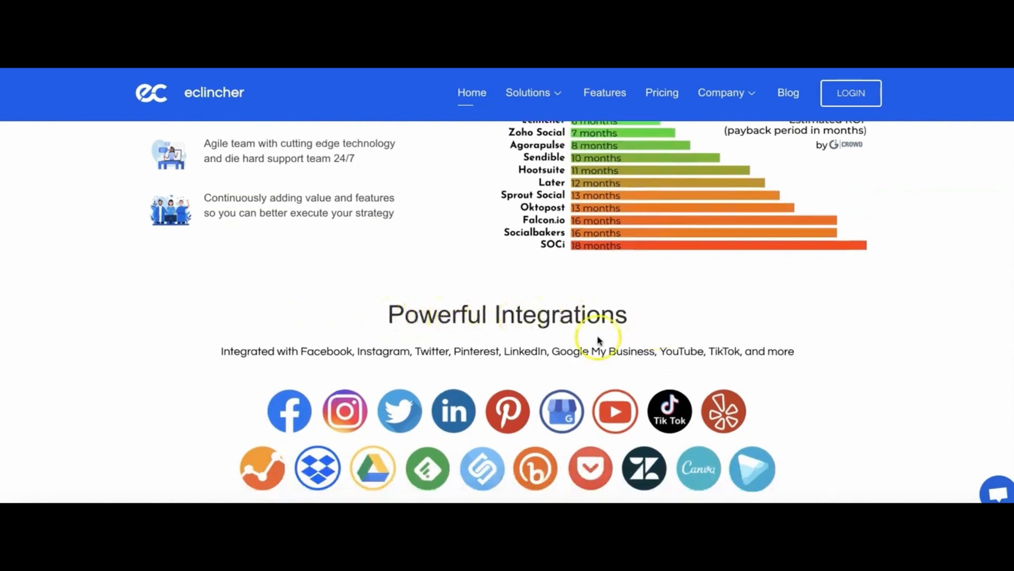
pyautogui.moveTo(324, 368)
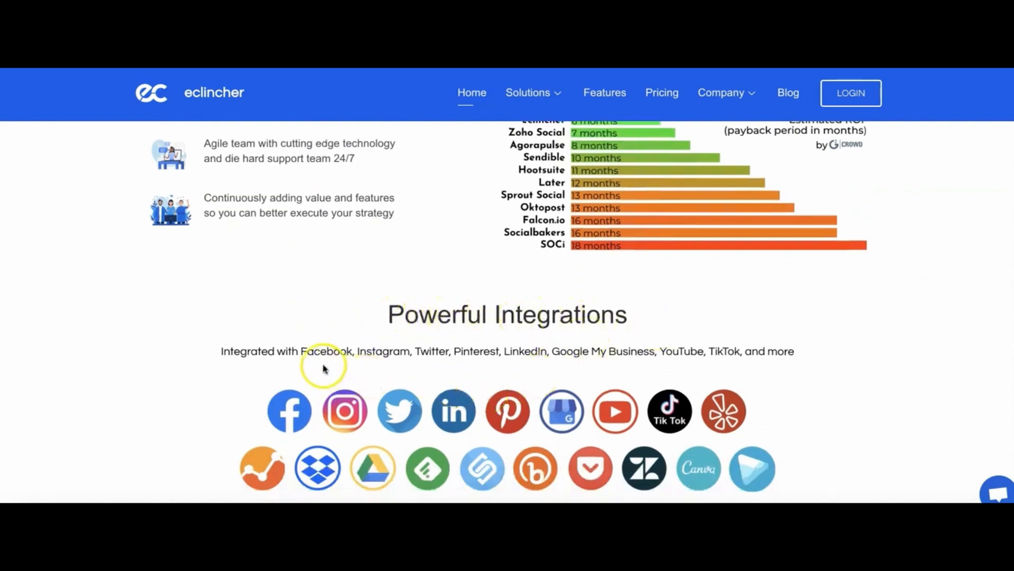
pyautogui.scroll(-3)
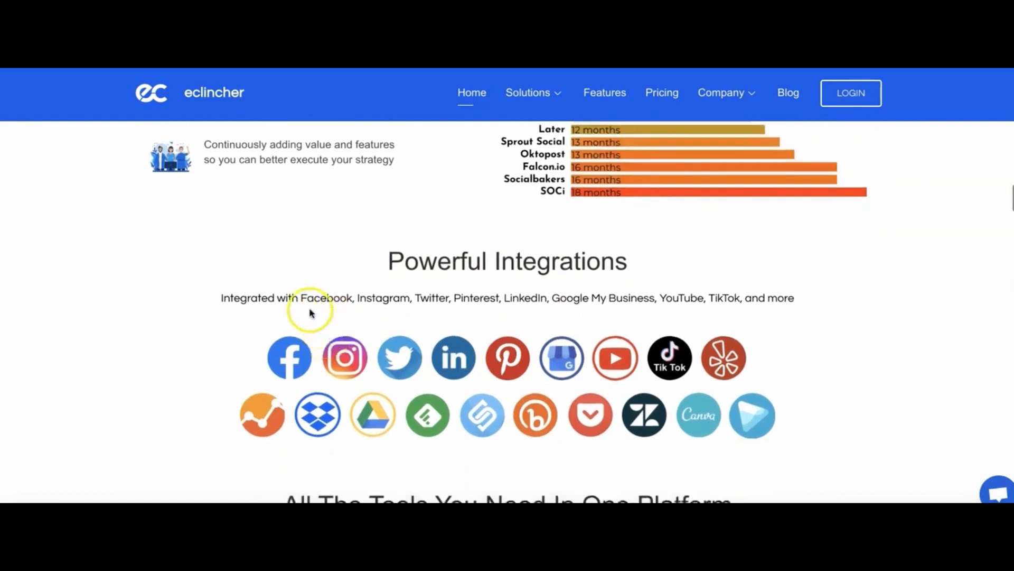
pyautogui.moveTo(424, 314)
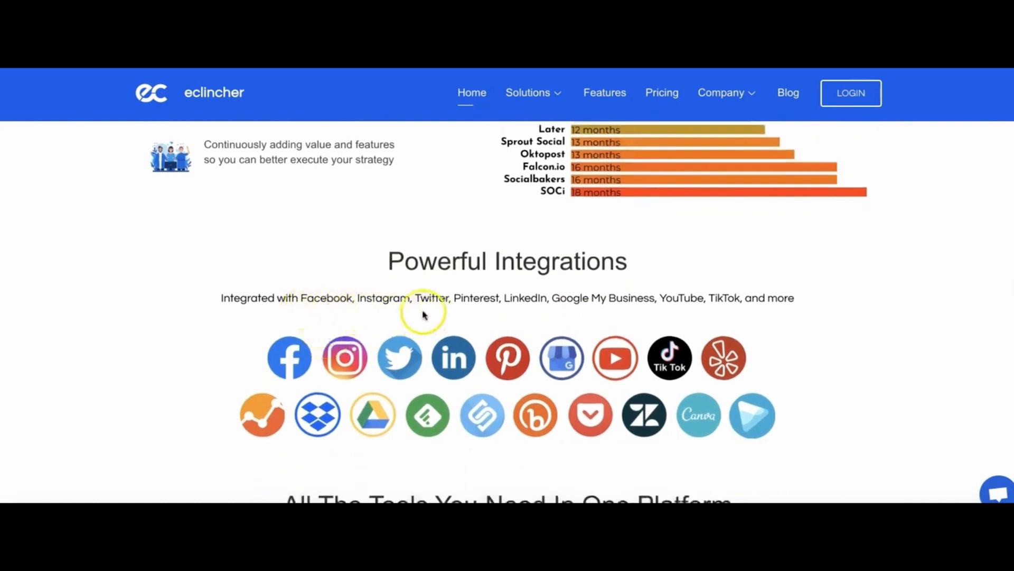
pyautogui.moveTo(564, 322)
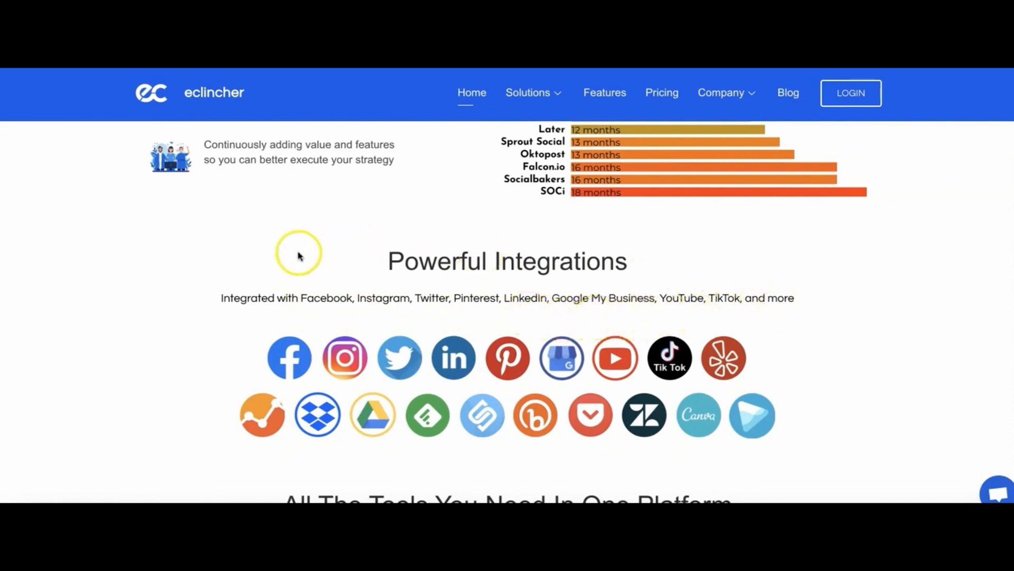
pyautogui.moveTo(388, 341)
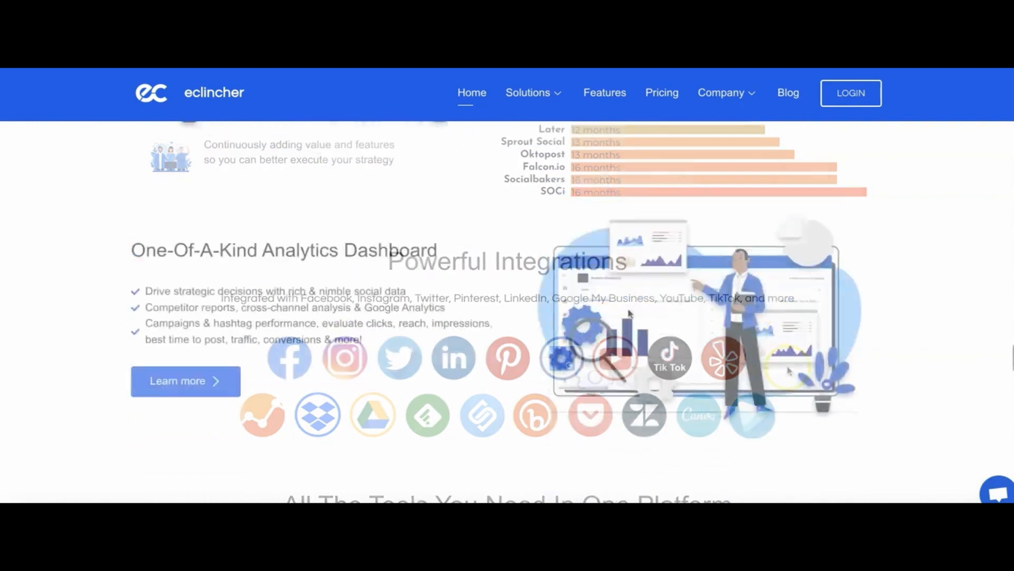
pyautogui.scroll(-3)
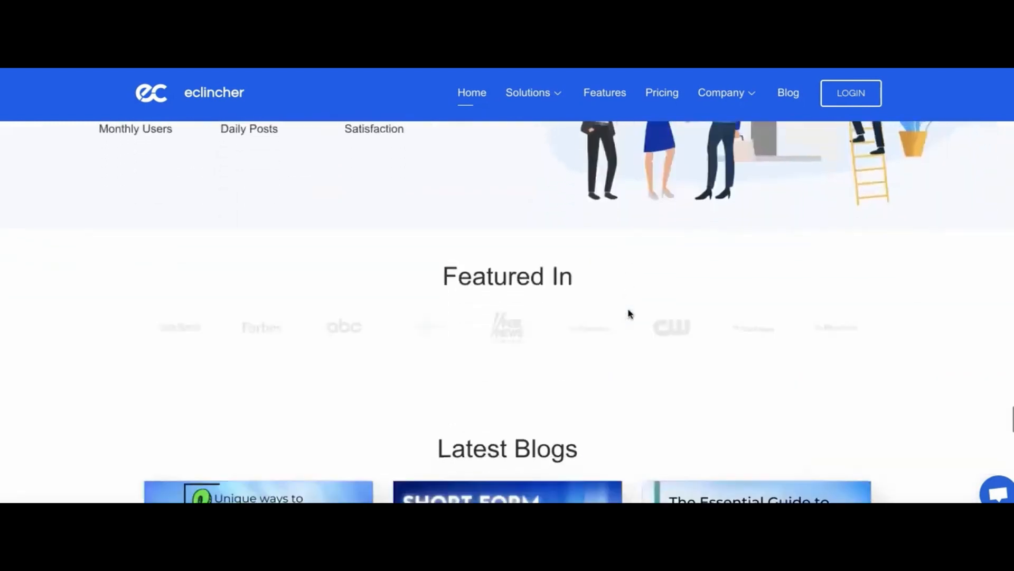
pyautogui.scroll(-3)
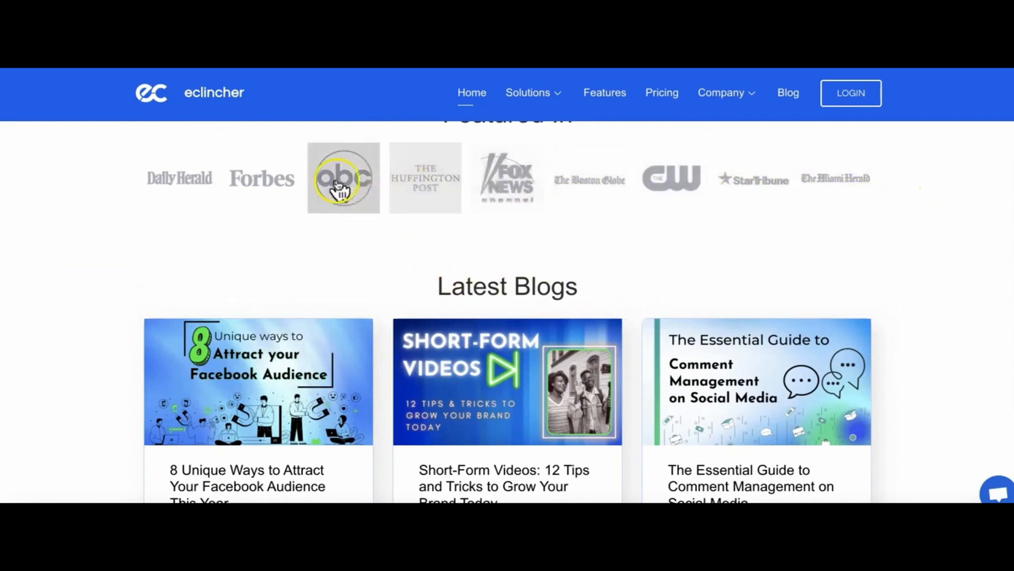
pyautogui.moveTo(252, 257)
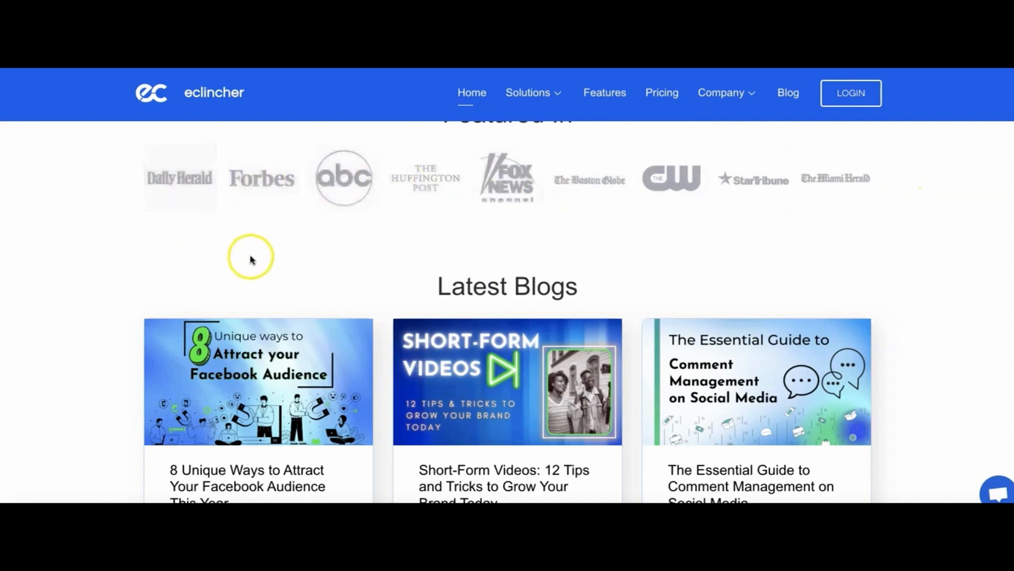
pyautogui.moveTo(808, 275)
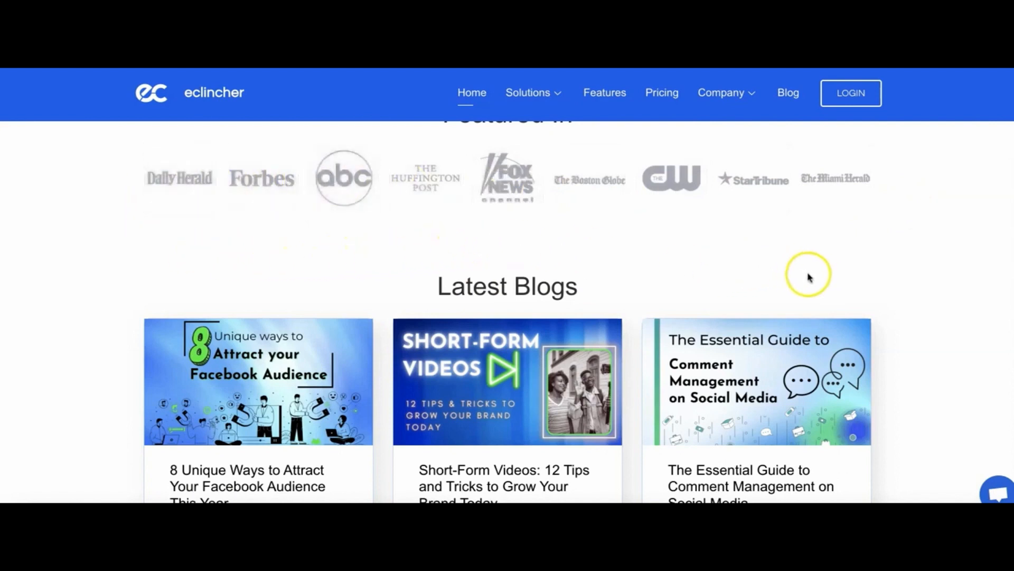
pyautogui.scroll(-3)
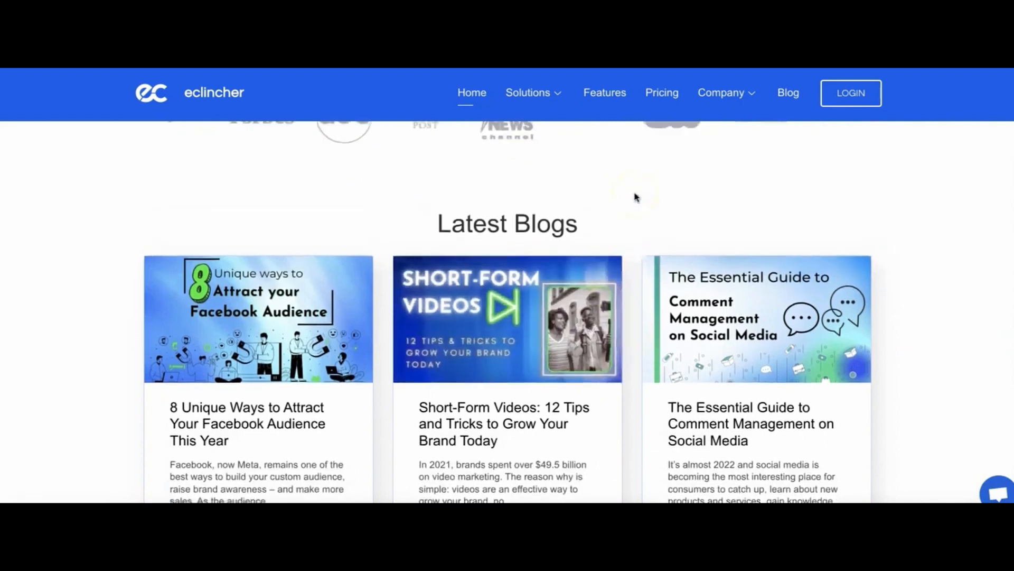
pyautogui.scroll(-3)
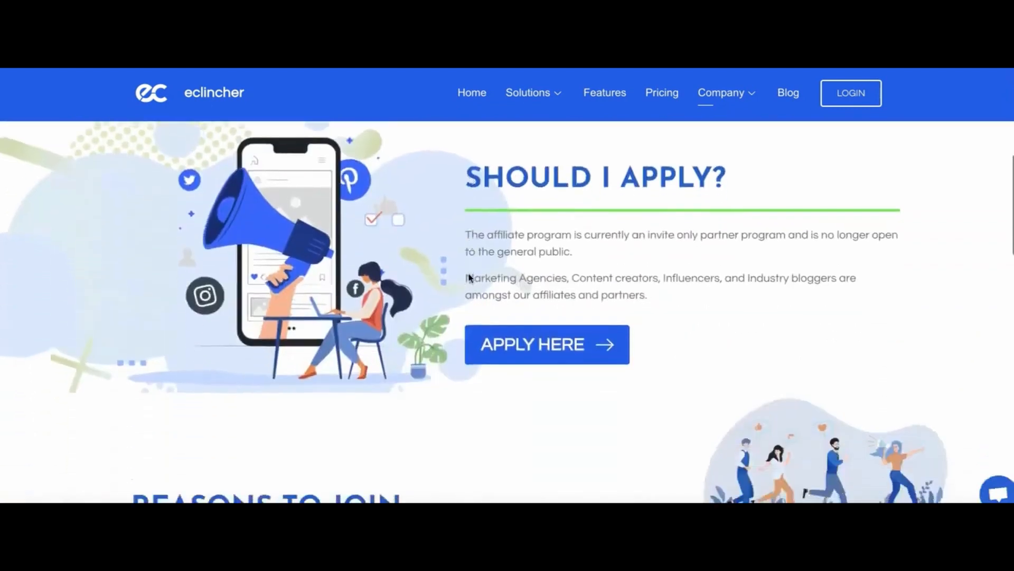
pyautogui.scroll(-3)
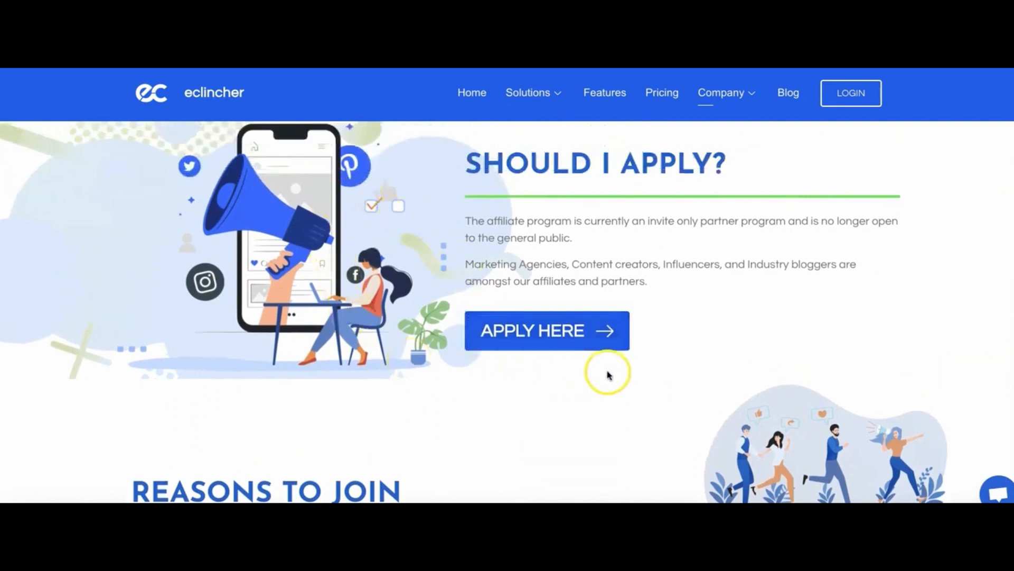
pyautogui.moveTo(668, 366)
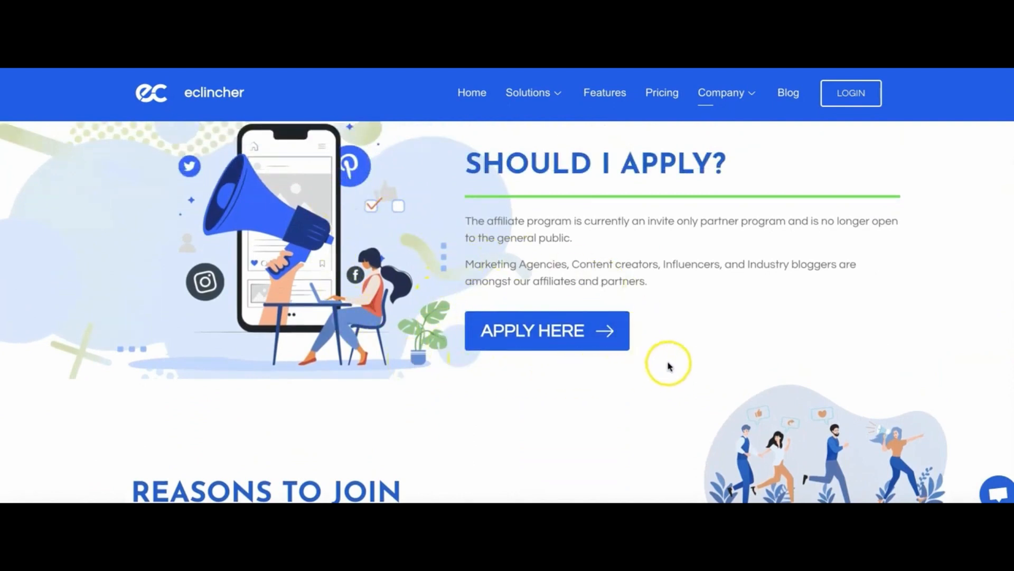
pyautogui.scroll(-3)
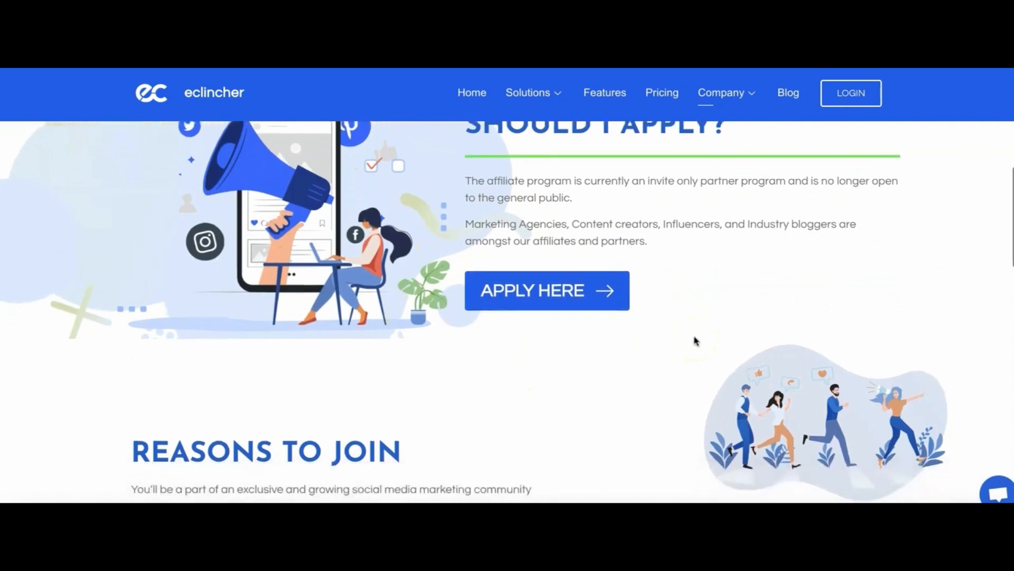
pyautogui.scroll(-3)
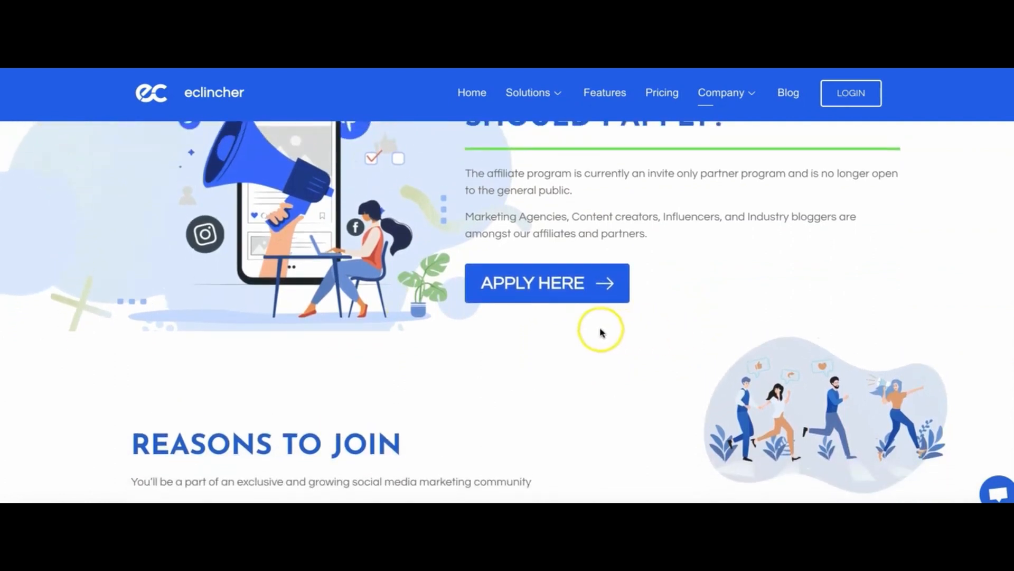
pyautogui.scroll(-3)
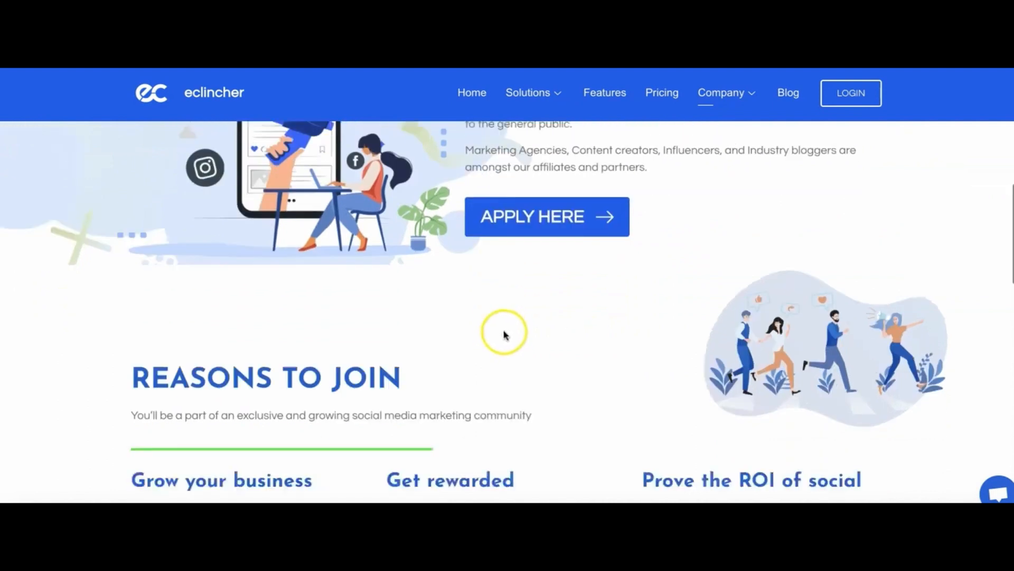
pyautogui.scroll(-3)
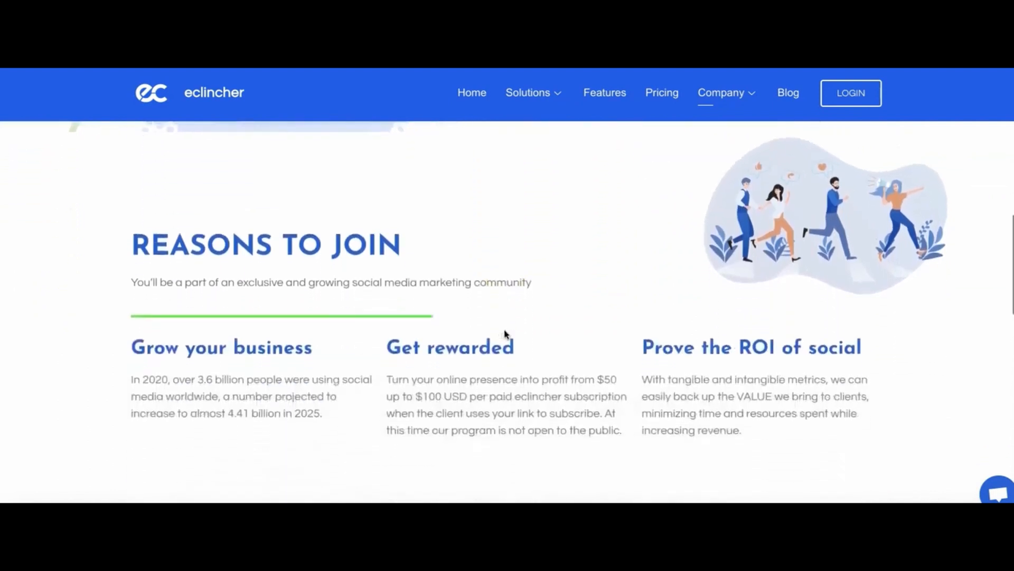
pyautogui.scroll(-3)
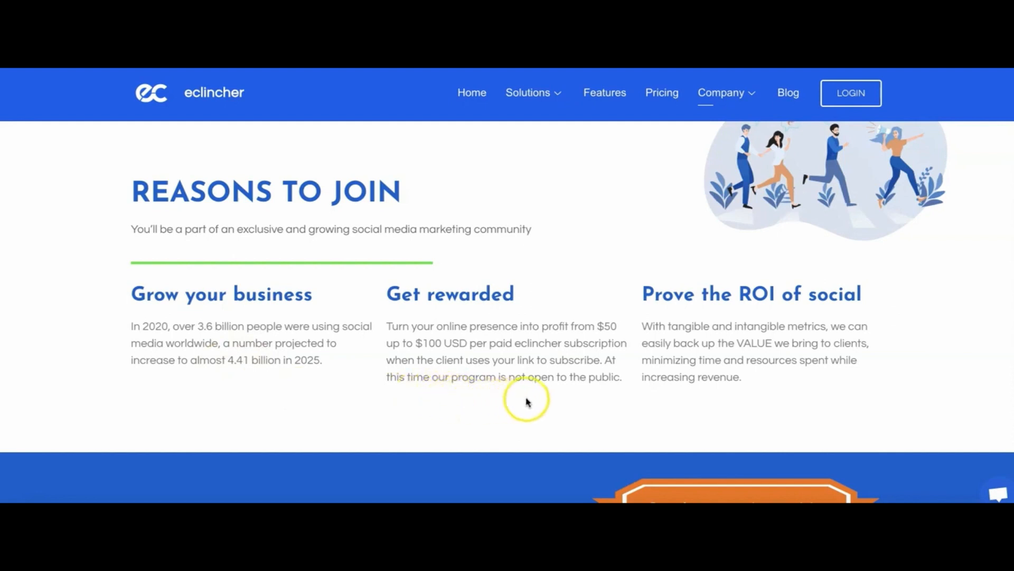
pyautogui.moveTo(369, 408)
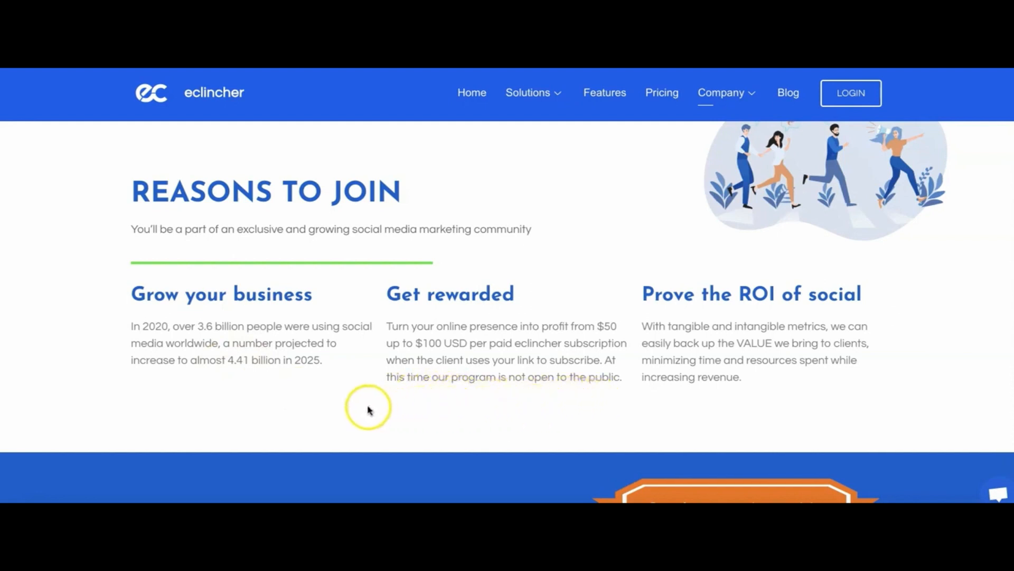
pyautogui.scroll(-3)
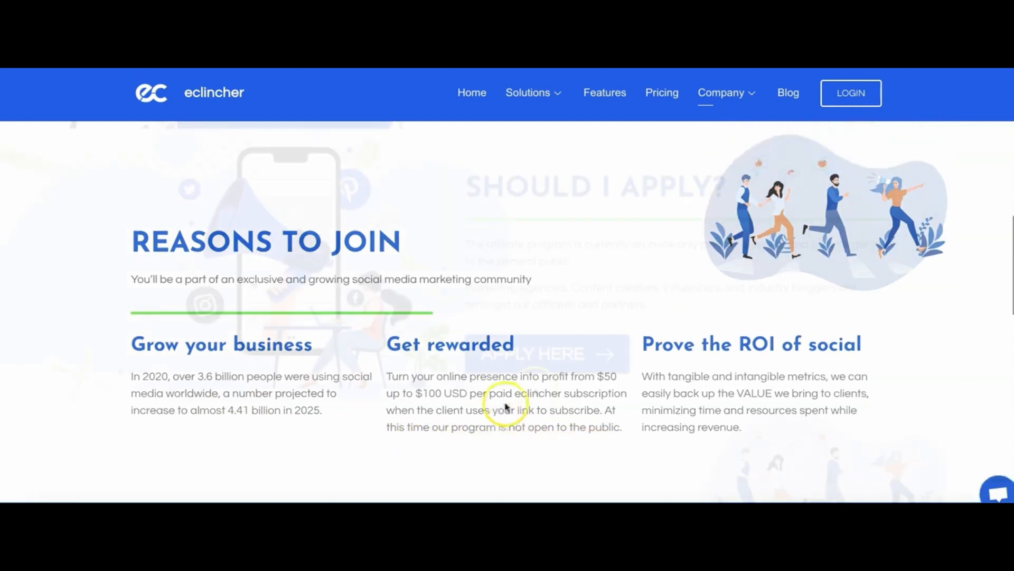
pyautogui.scroll(-3)
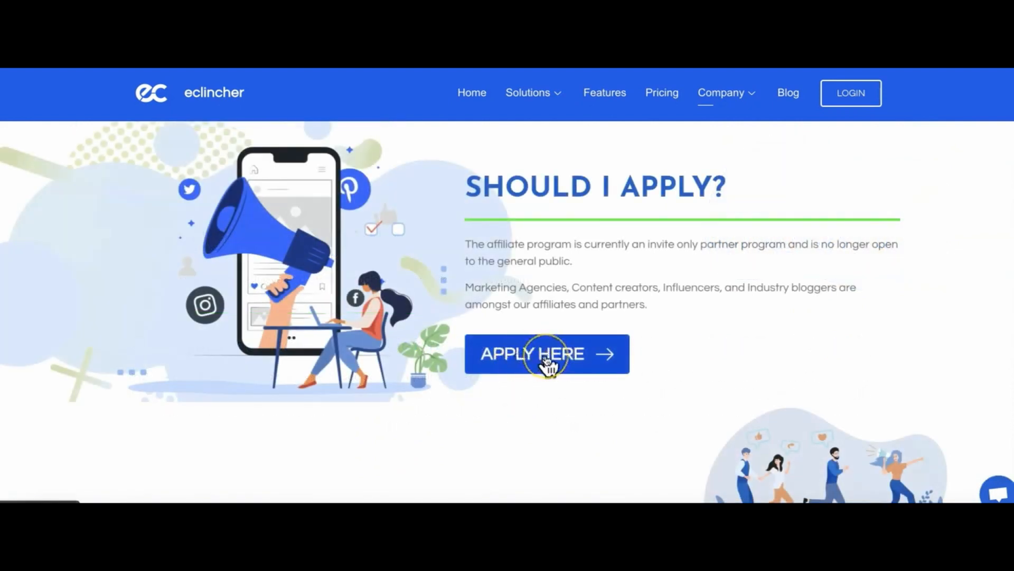
pyautogui.click(546, 354)
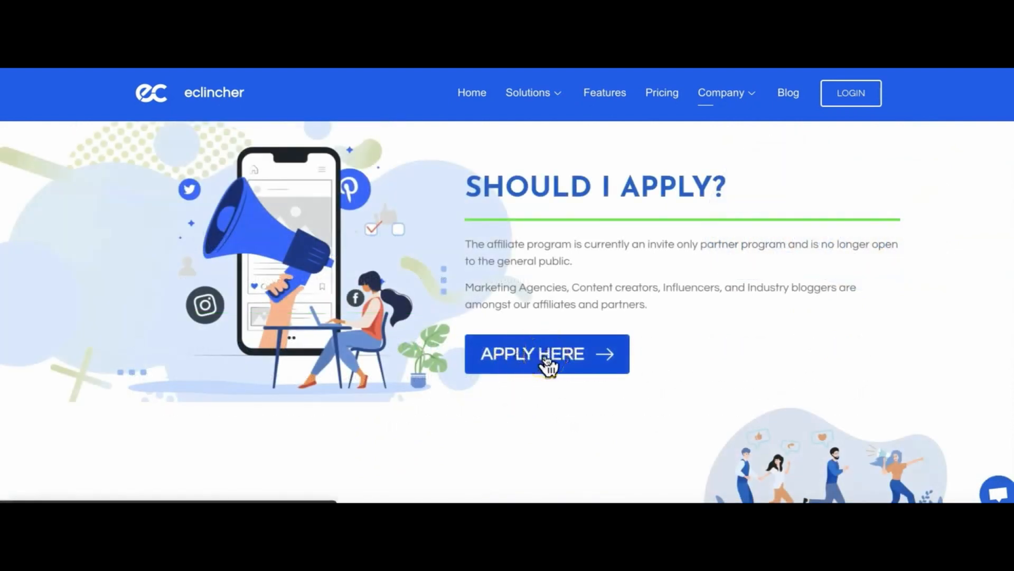
pyautogui.click(546, 352)
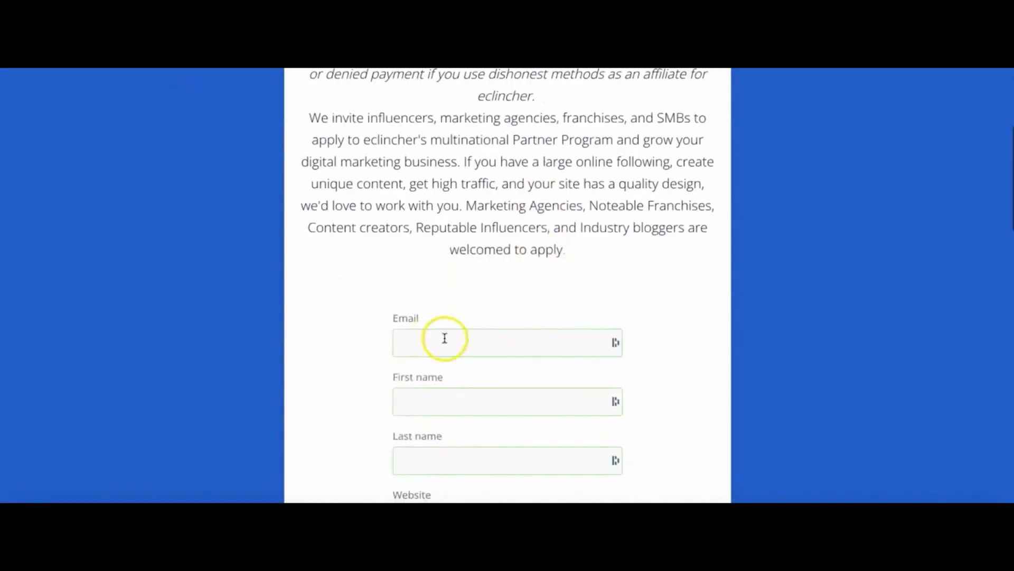
pyautogui.scroll(-3)
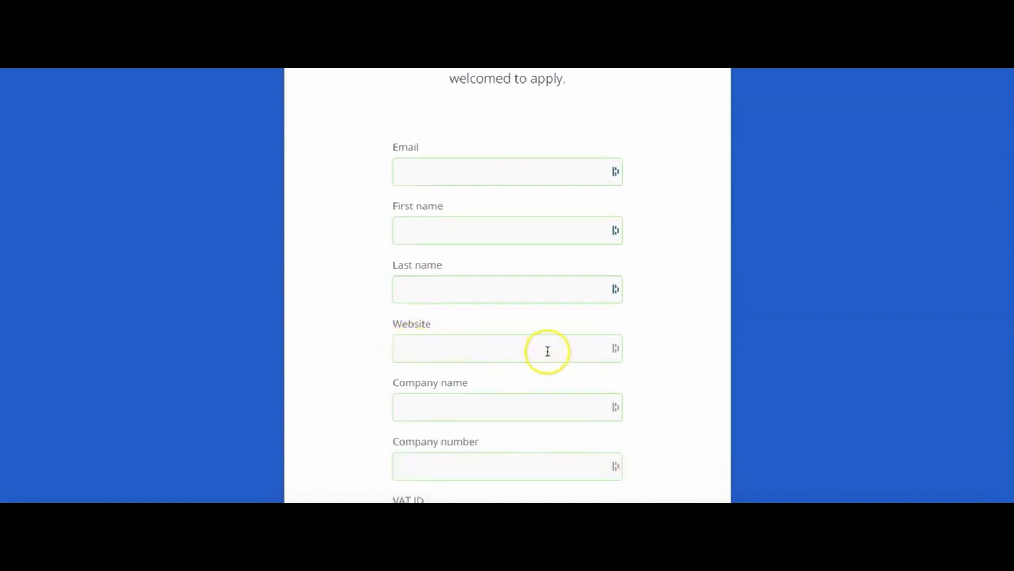
pyautogui.scroll(-3)
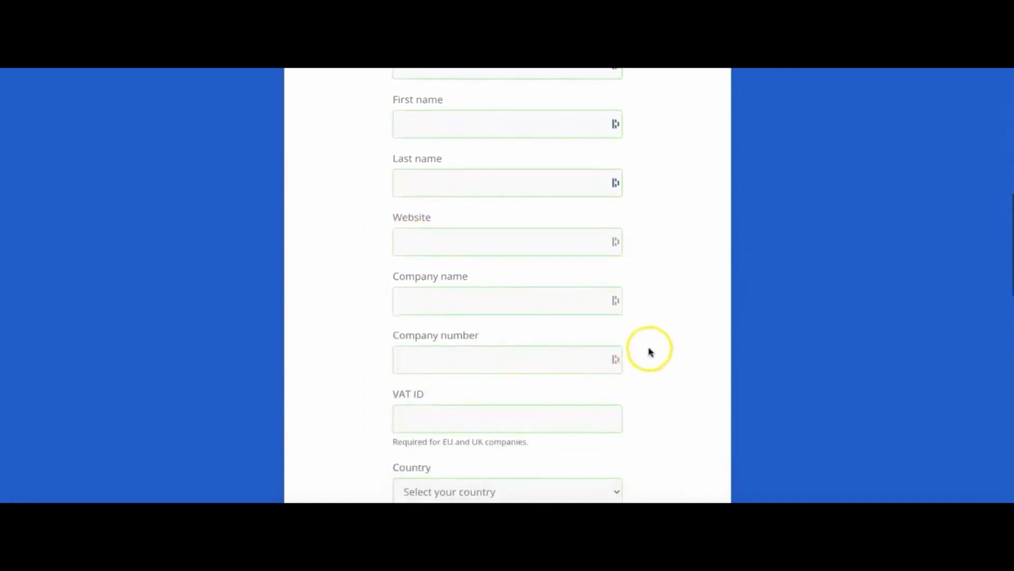
pyautogui.scroll(-3)
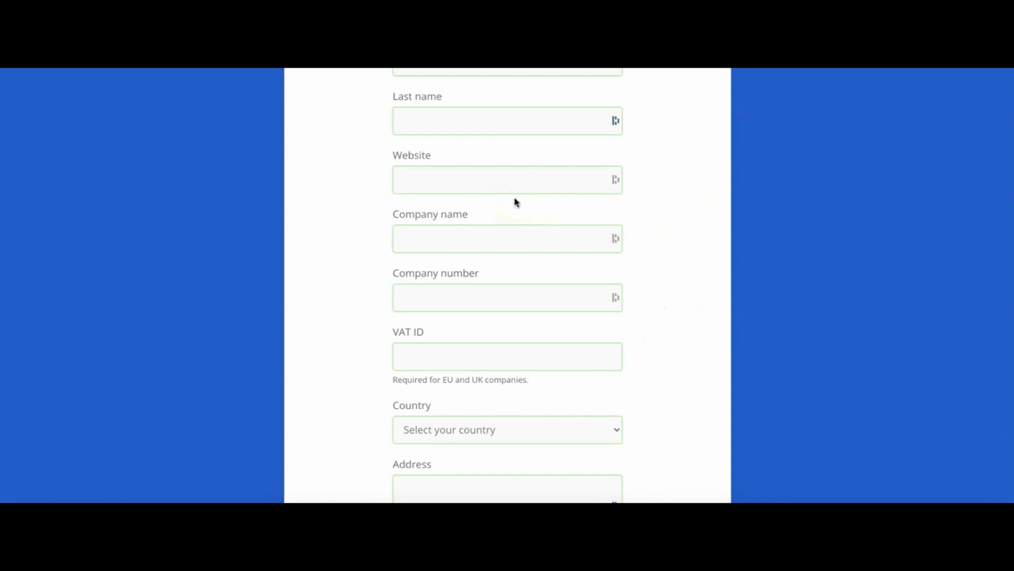
pyautogui.scroll(-3)
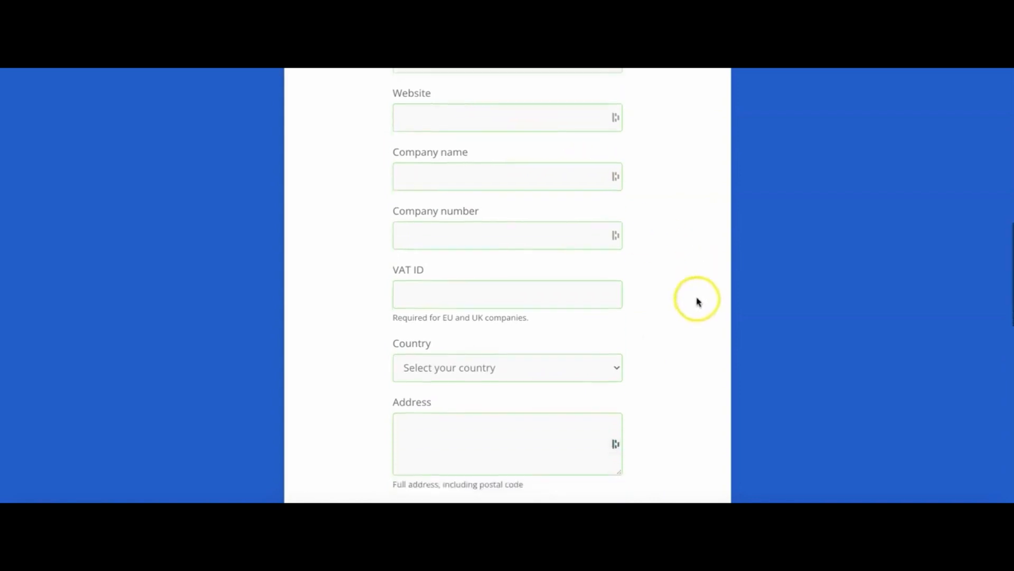
pyautogui.scroll(-3)
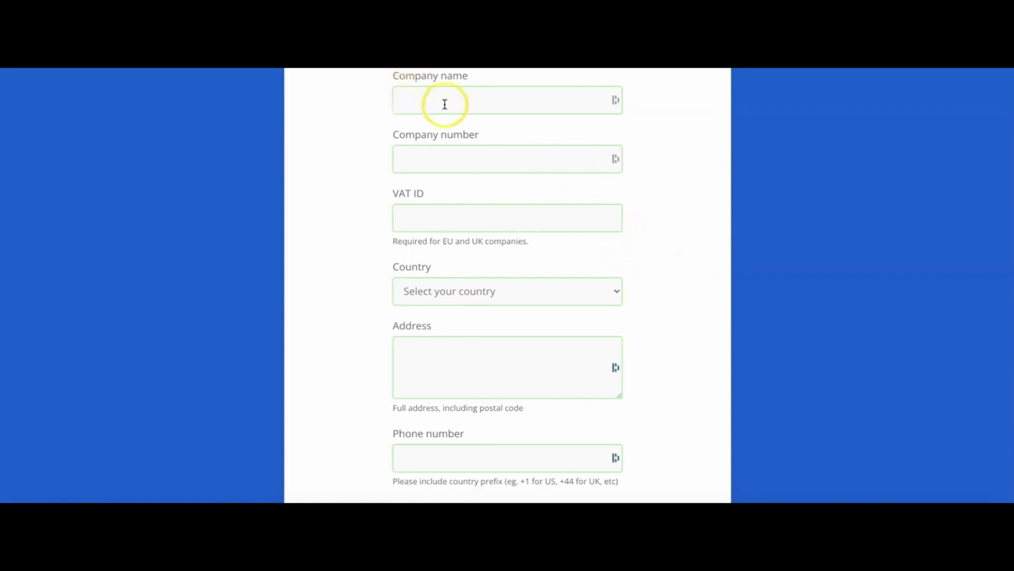
pyautogui.moveTo(489, 108)
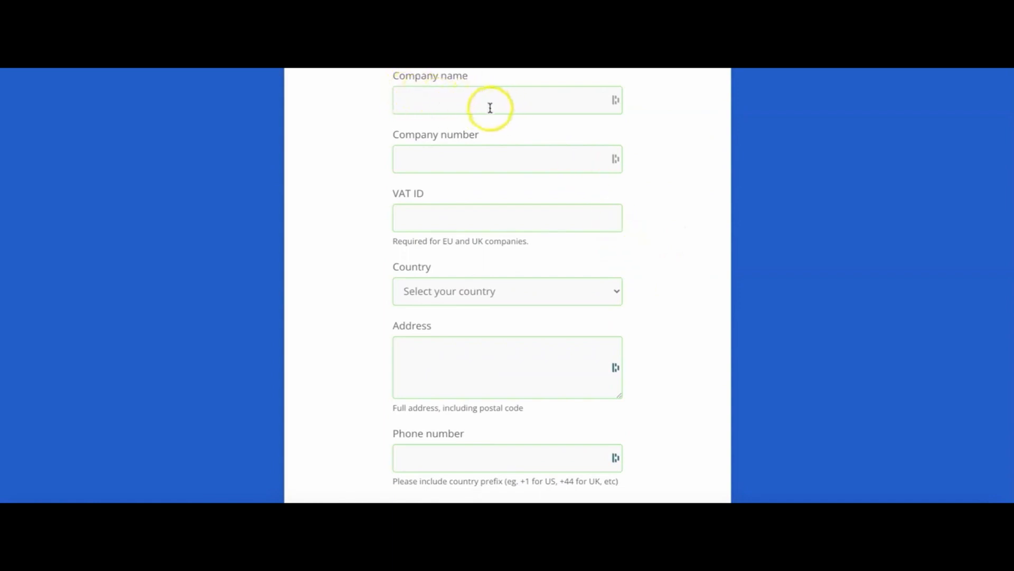
pyautogui.moveTo(667, 188)
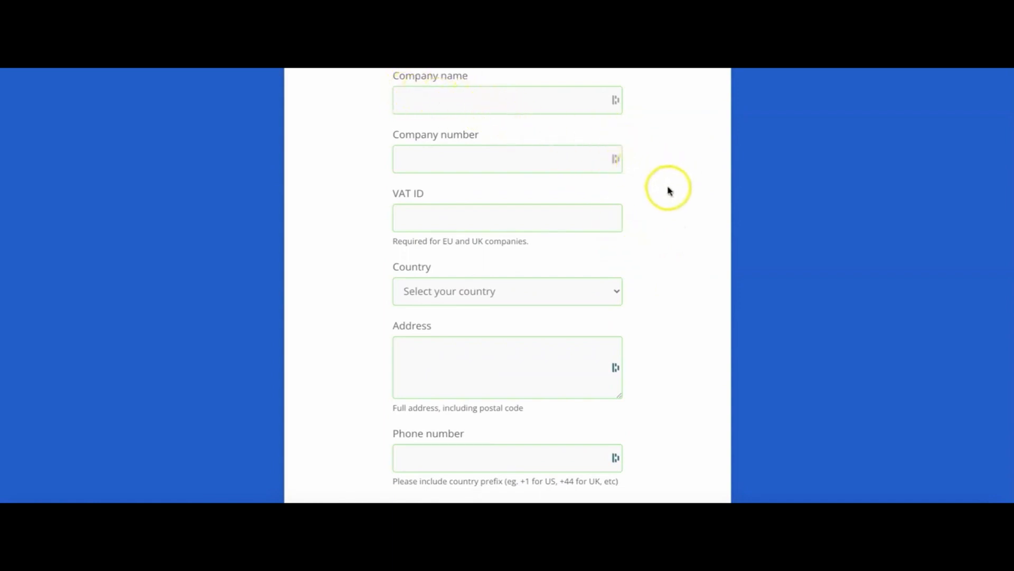
pyautogui.scroll(-3)
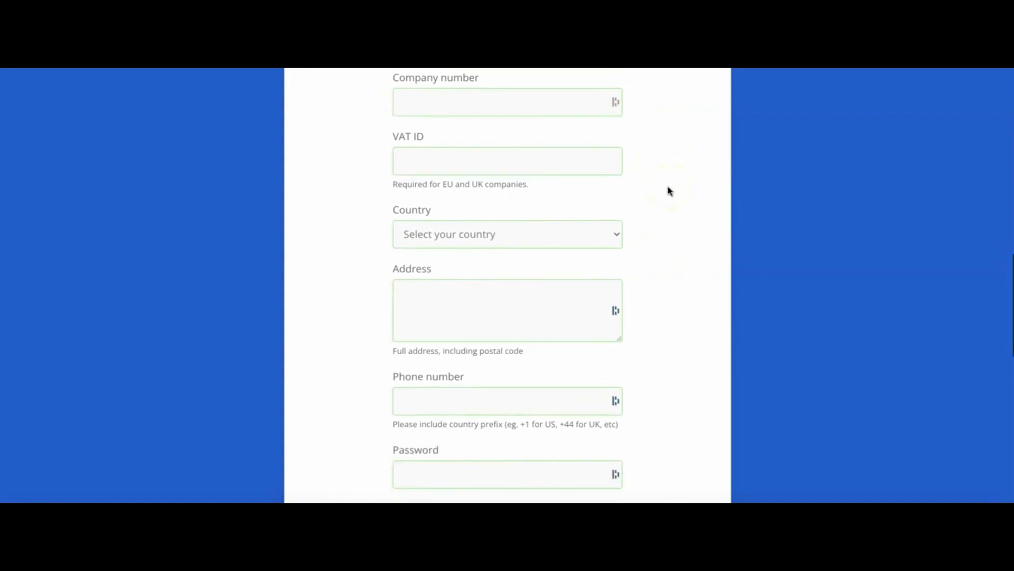
pyautogui.scroll(-3)
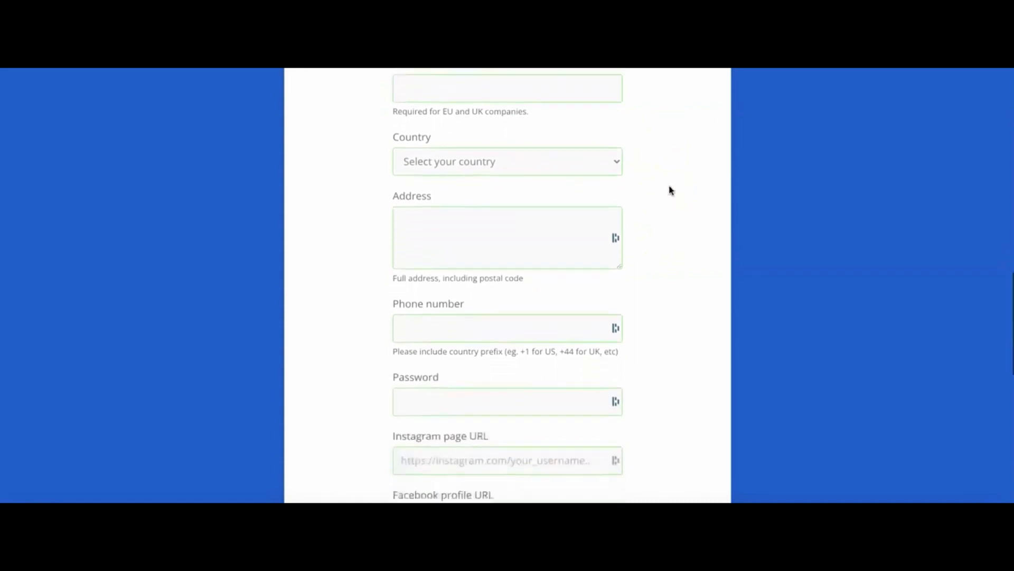
pyautogui.click(506, 161)
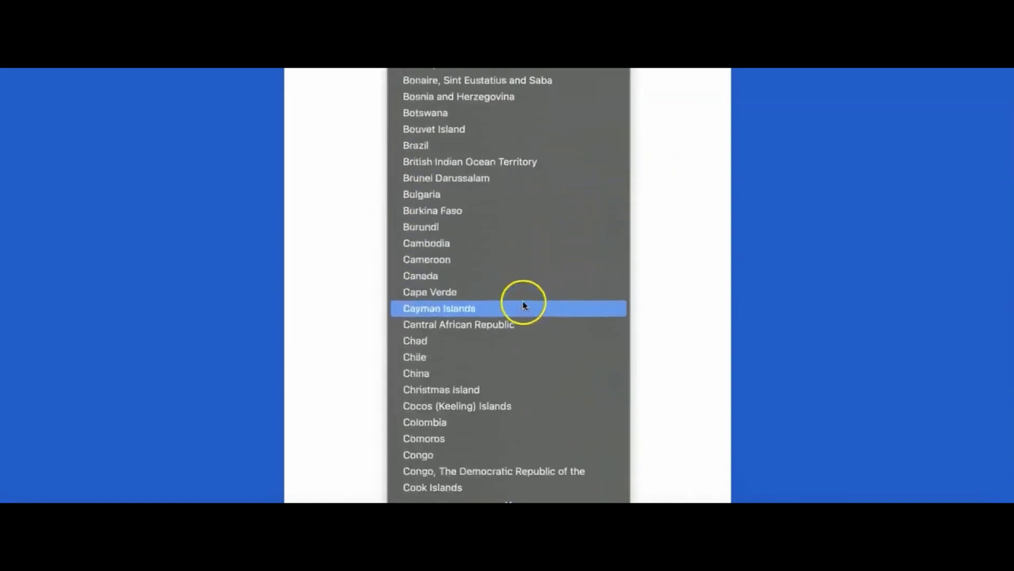
pyautogui.scroll(-3)
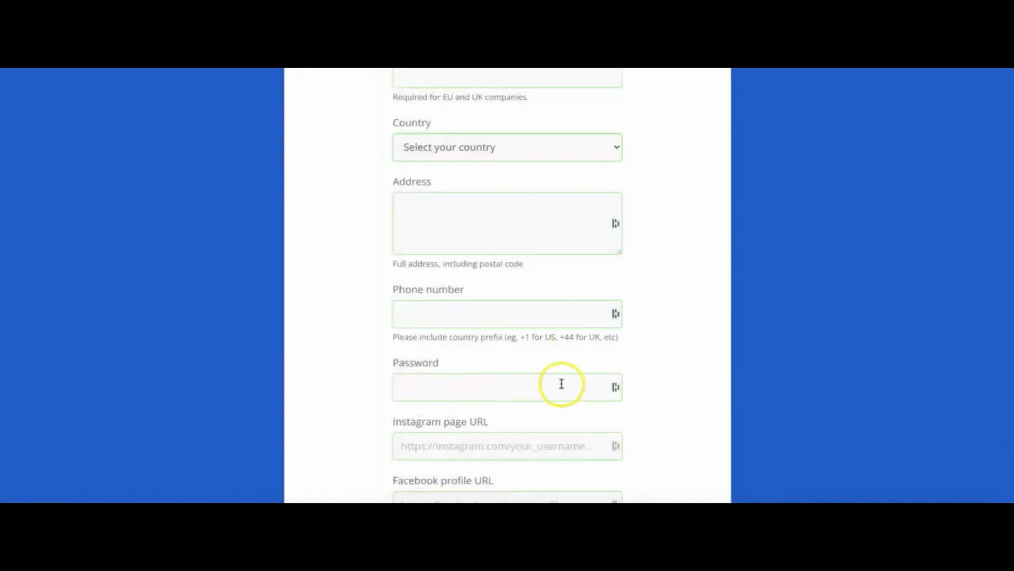
pyautogui.scroll(-3)
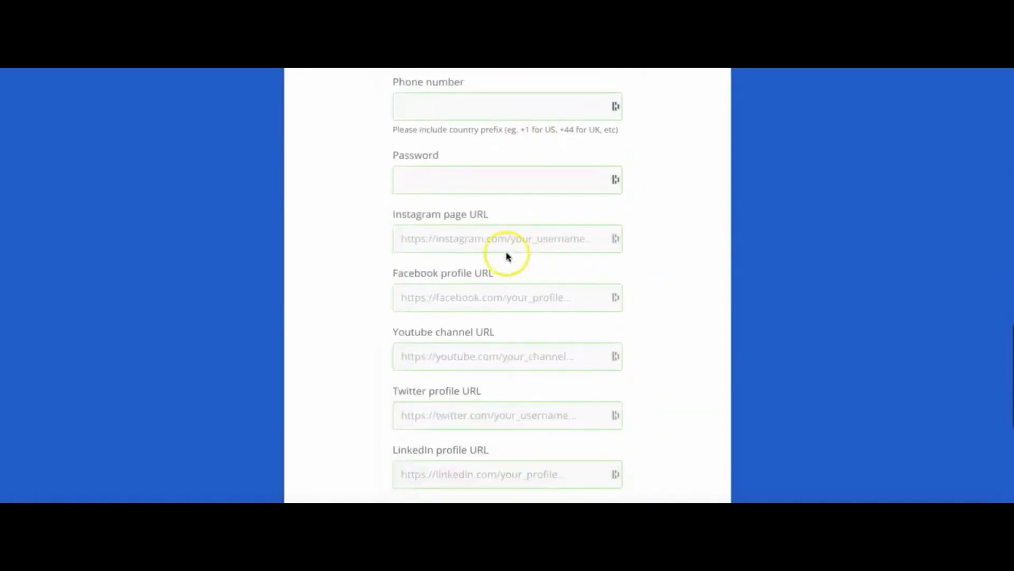
pyautogui.scroll(-3)
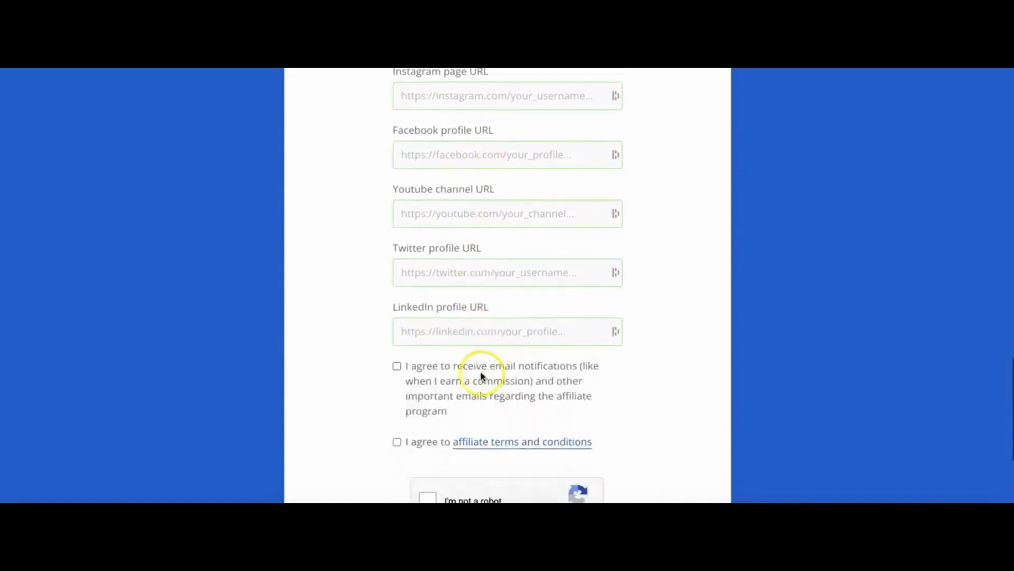
pyautogui.moveTo(540, 359)
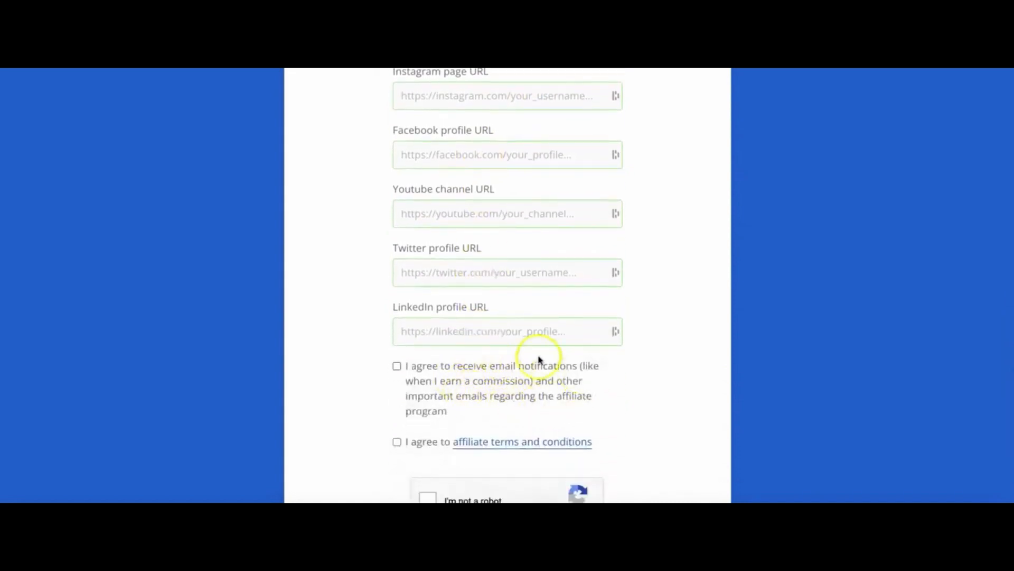
pyautogui.moveTo(457, 450)
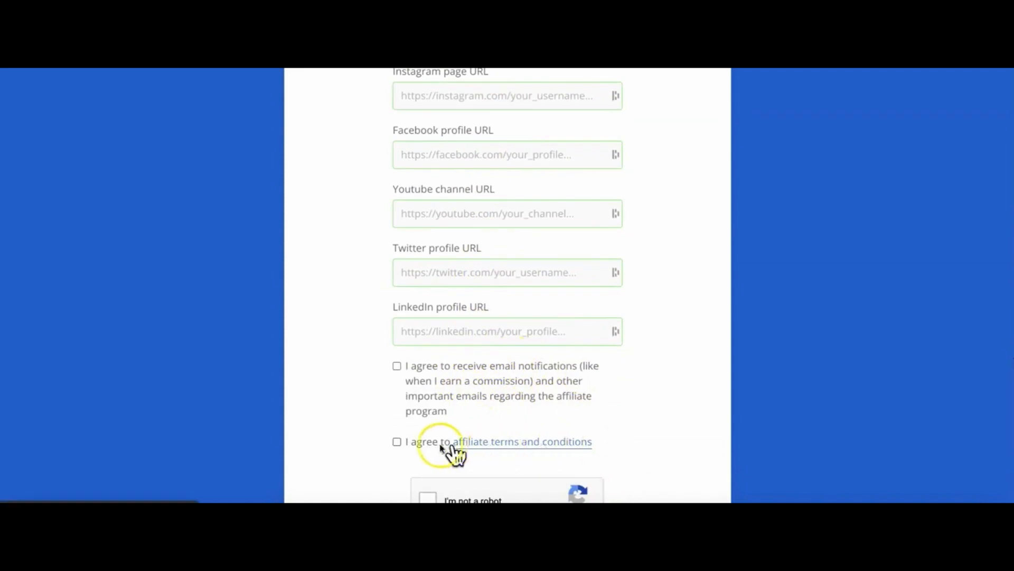
pyautogui.scroll(-3)
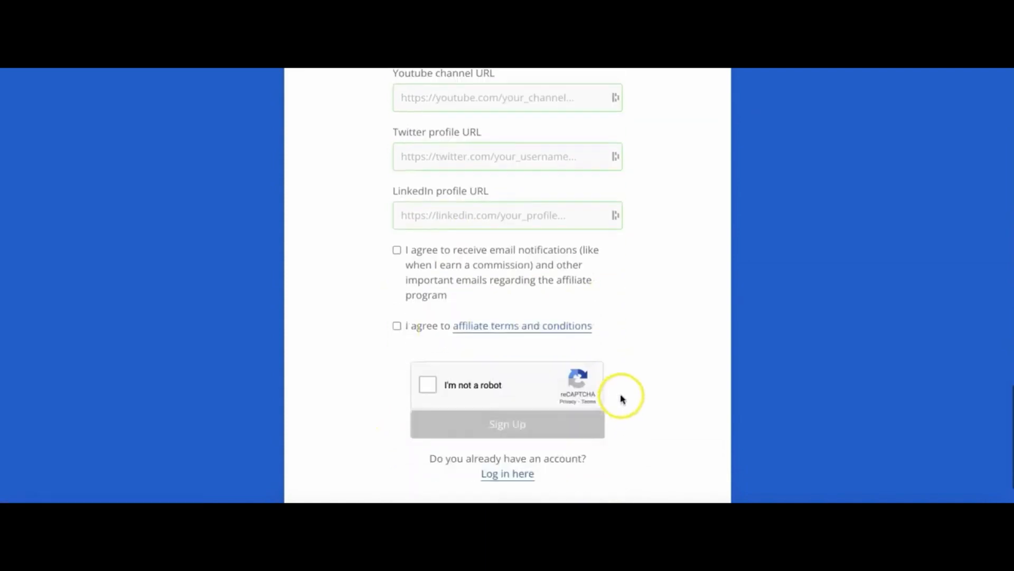
pyautogui.scroll(-3)
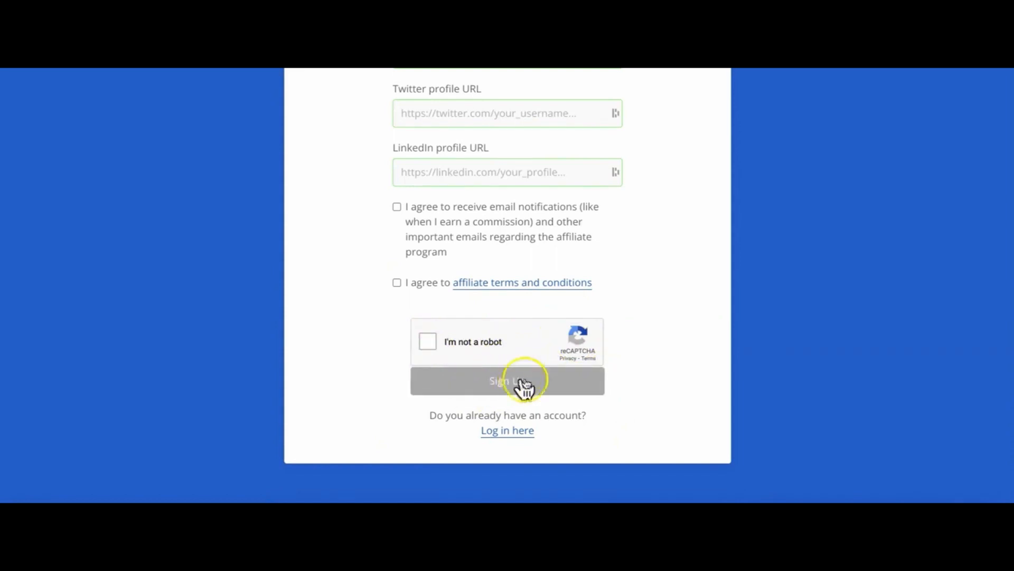
pyautogui.moveTo(644, 399)
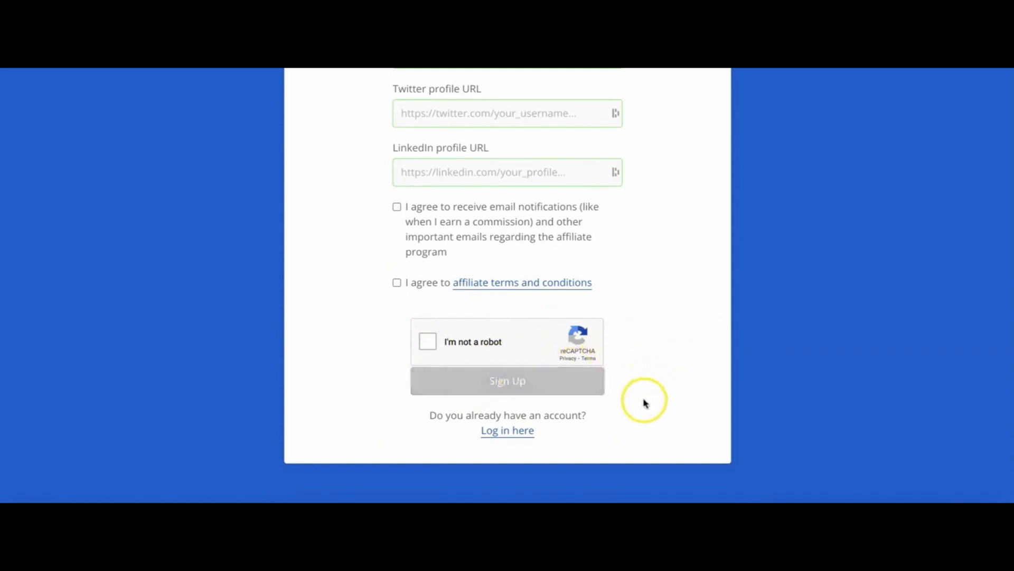
pyautogui.moveTo(671, 358)
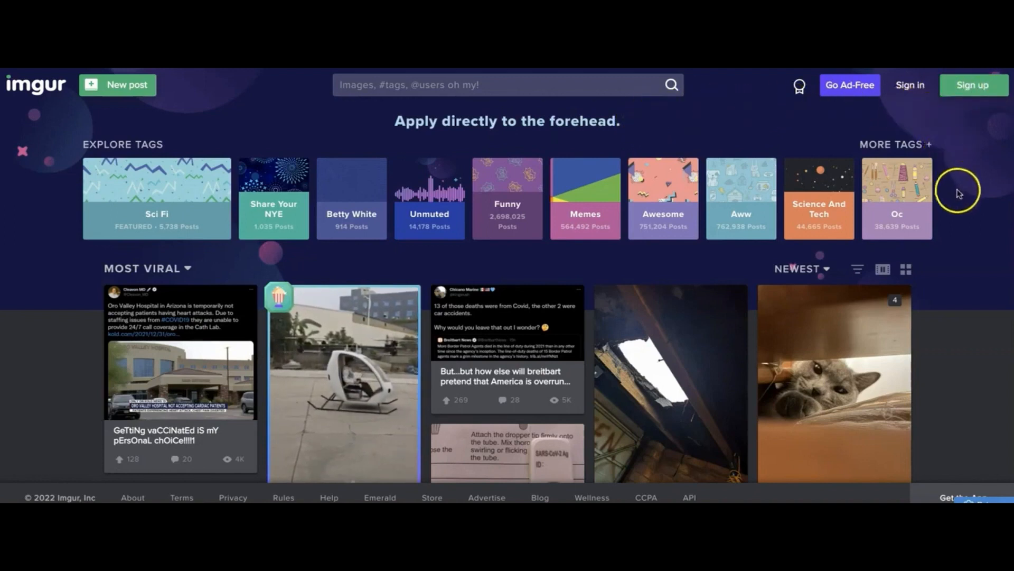
pyautogui.moveTo(316, 117)
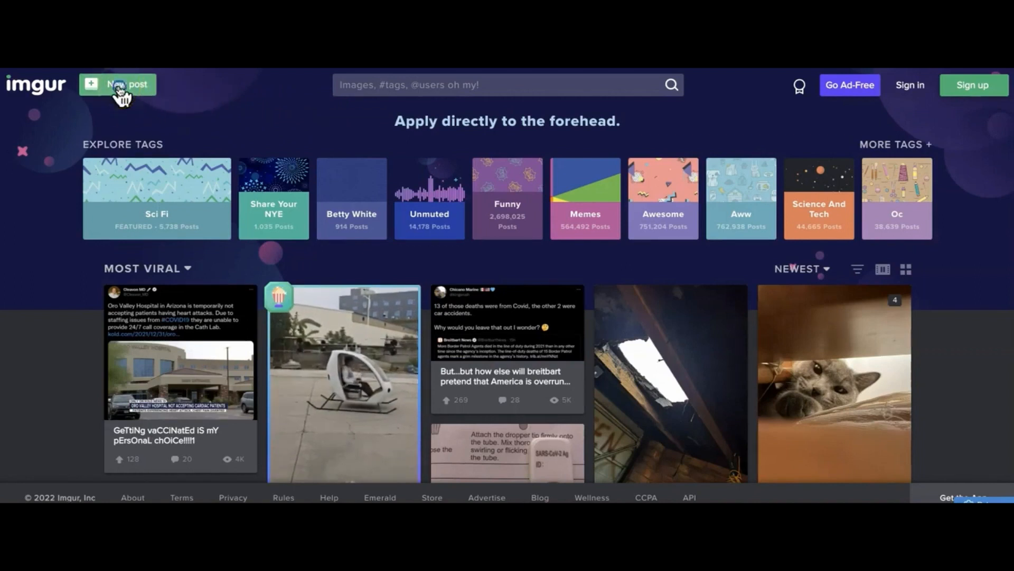
# Start a new post from the Imgur home page.
pyautogui.click(118, 85)
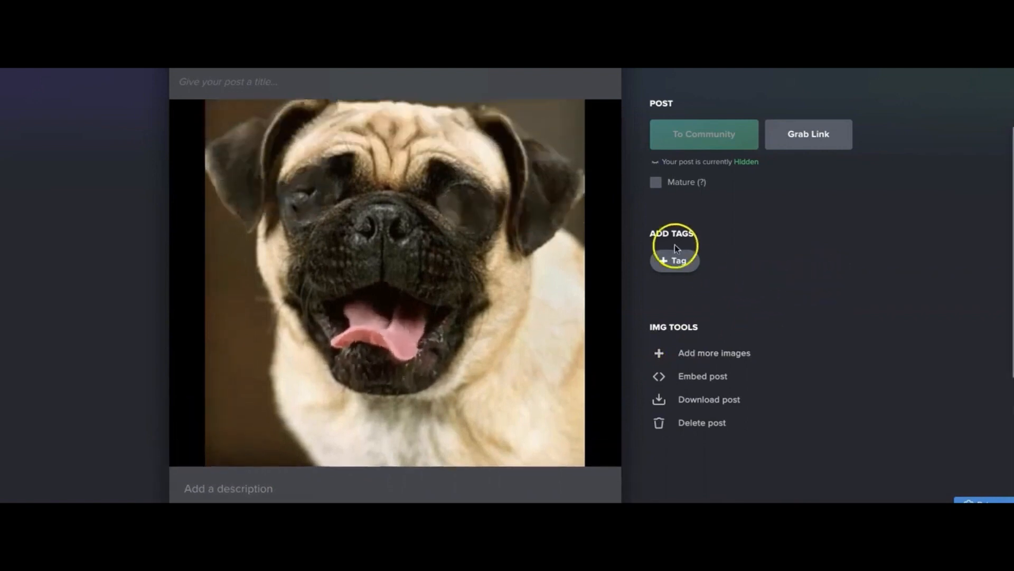
# Upload the downloaded pug GIF as a new hidden post and review the tagging options.
pyautogui.click(675, 260)
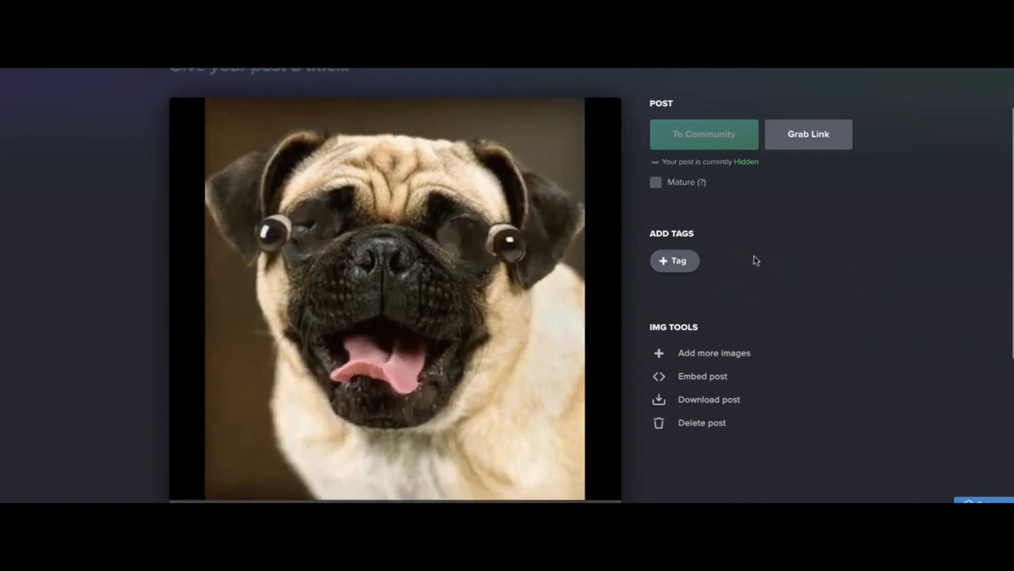
pyautogui.scroll(-3)
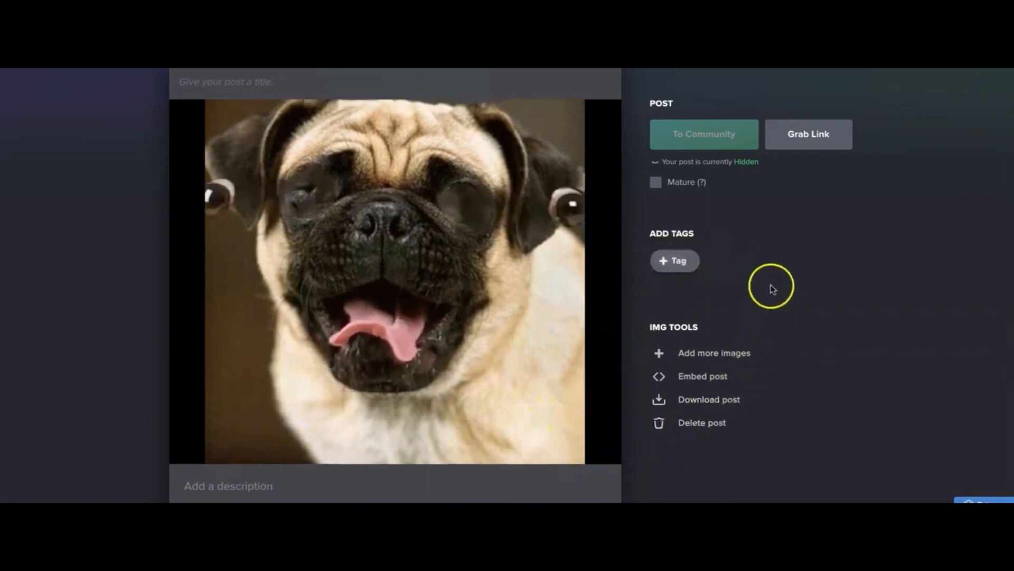
pyautogui.moveTo(646, 301)
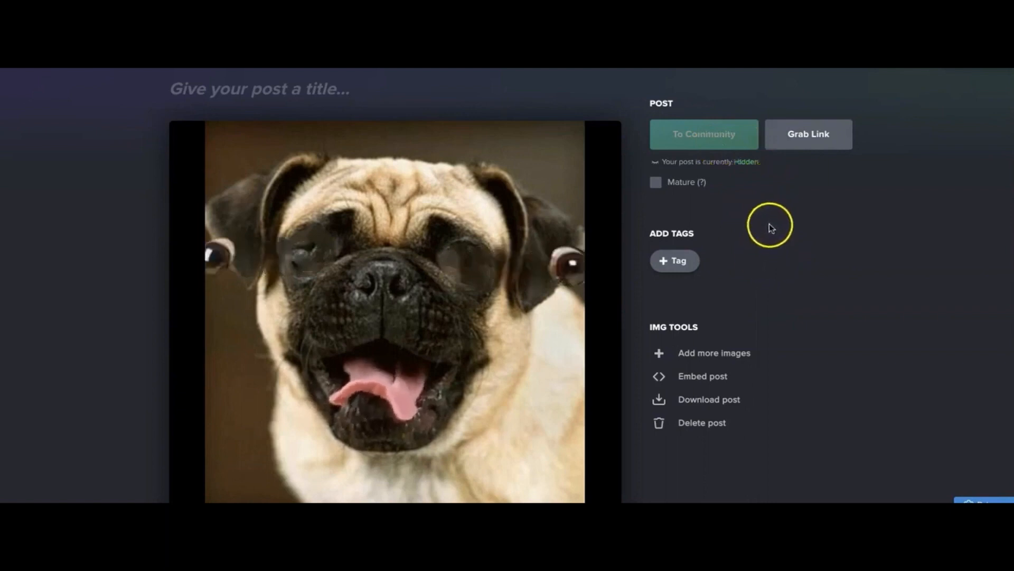
pyautogui.moveTo(673, 133)
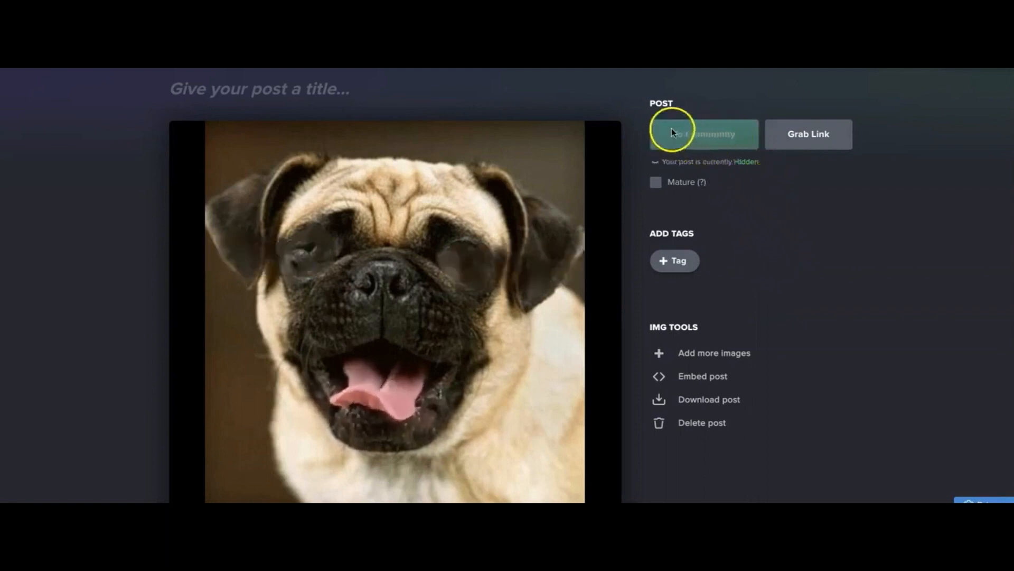